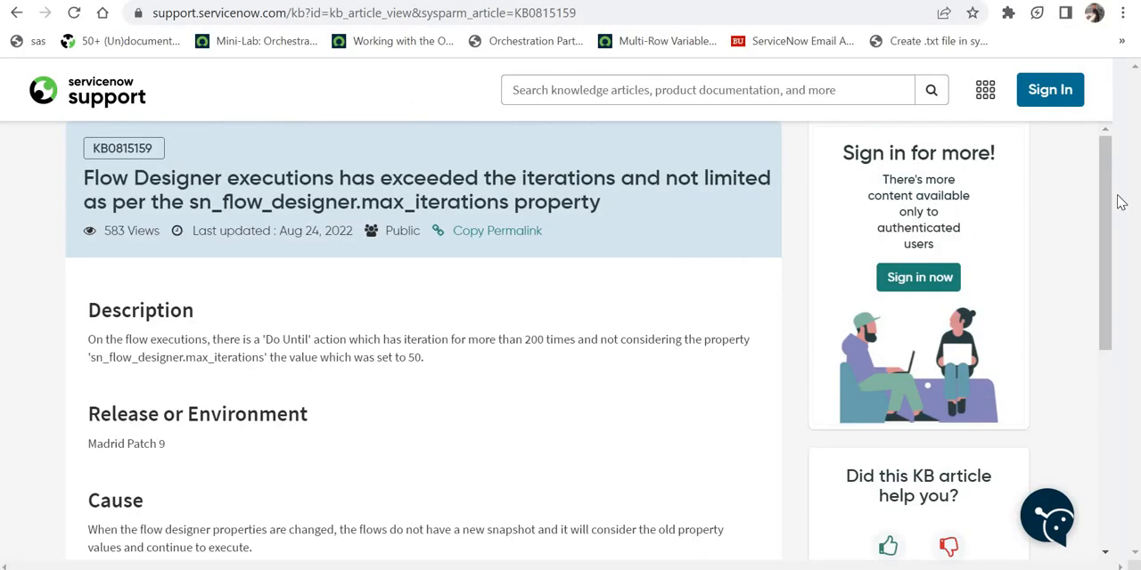
{"action": "mouse_move", "coordinate": [407, 350]}
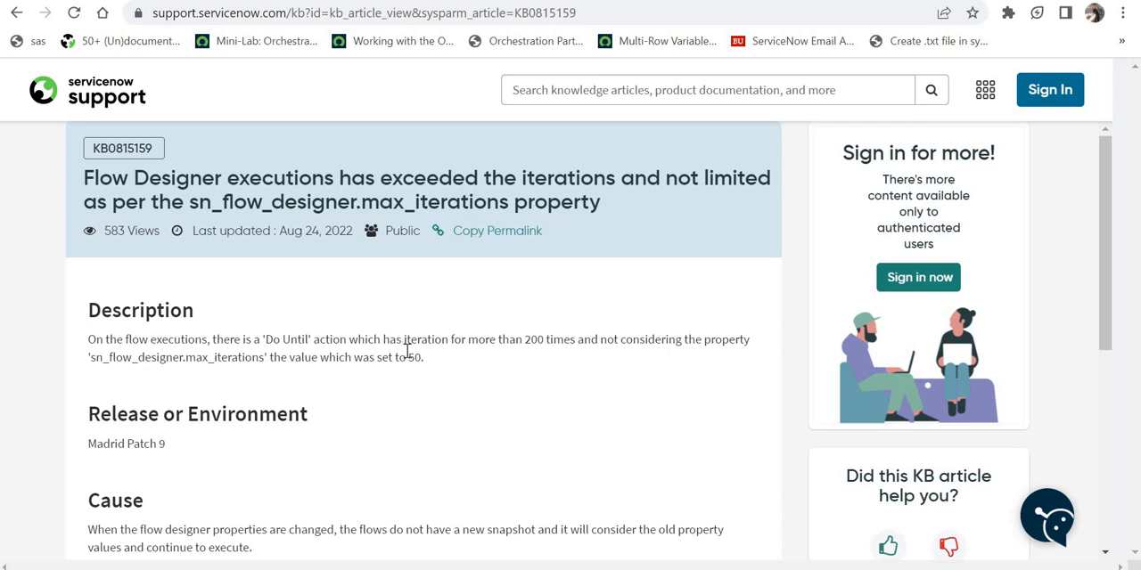
{"action": "mouse_move", "coordinate": [401, 373]}
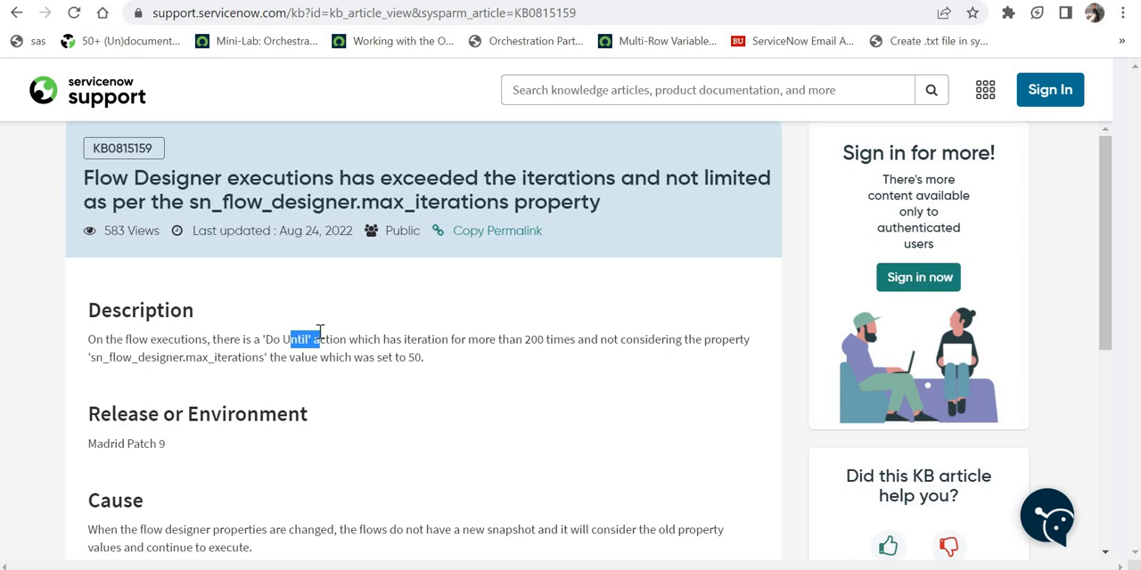
{"action": "mouse_move", "coordinate": [1081, 399]}
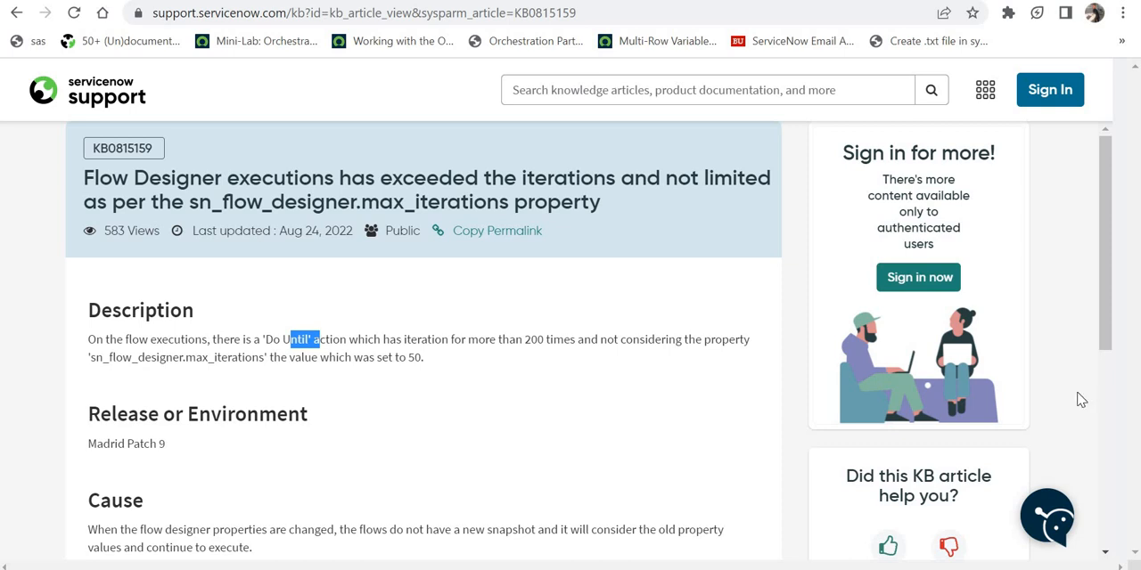
Review the sn_flow_designer.max_iterations property (1000) and its recommended resolution
{"action": "scroll", "scroll_direction": "down", "scroll_amount": 3}
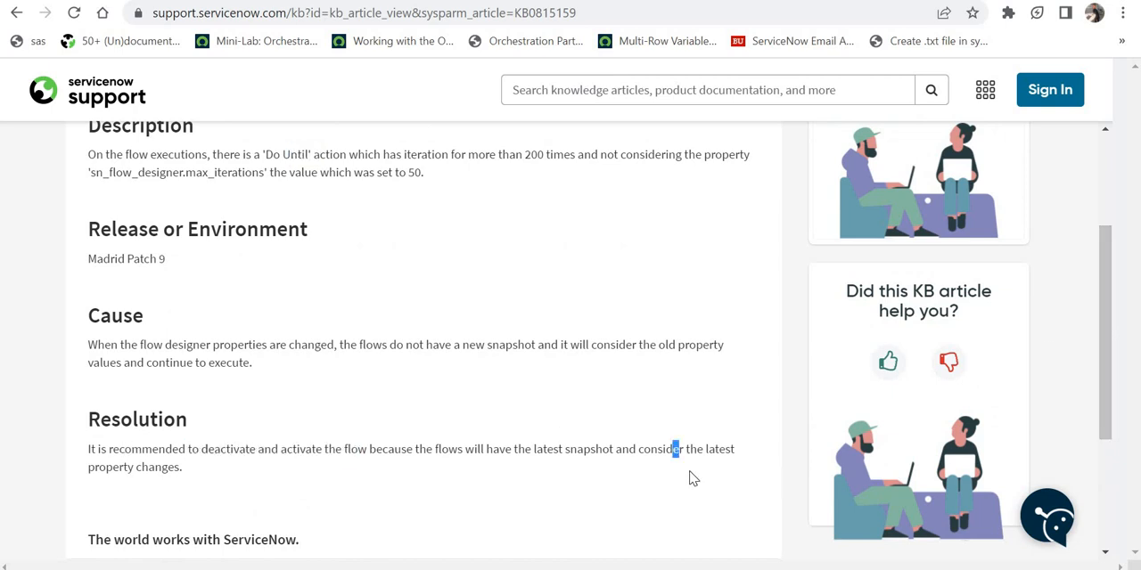
{"action": "left_click_drag", "start_coordinate": [677, 449], "coordinate": [181, 467]}
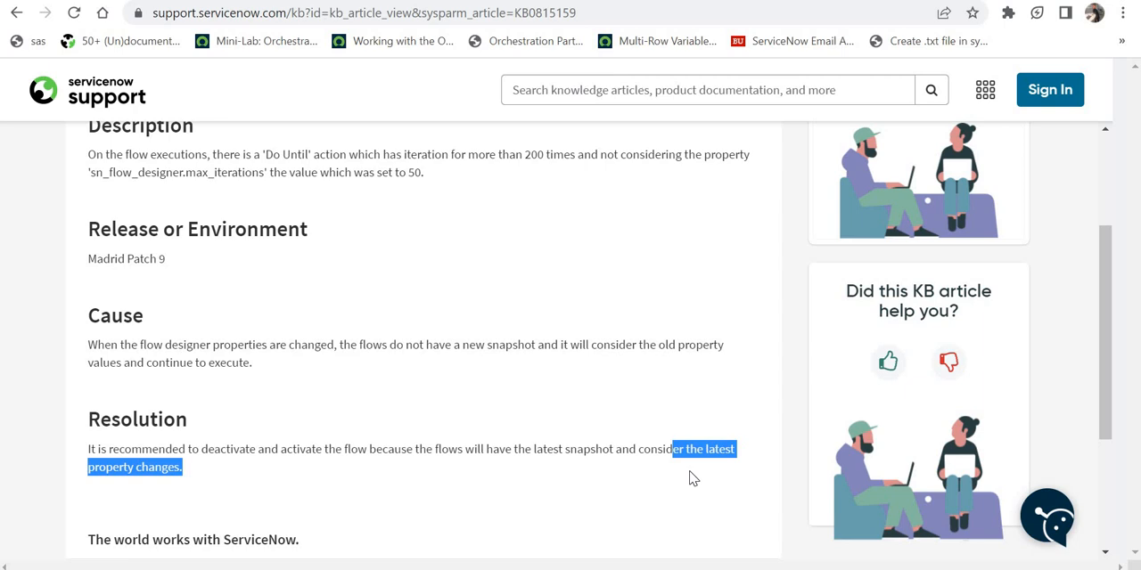
{"action": "mouse_move", "coordinate": [122, 280]}
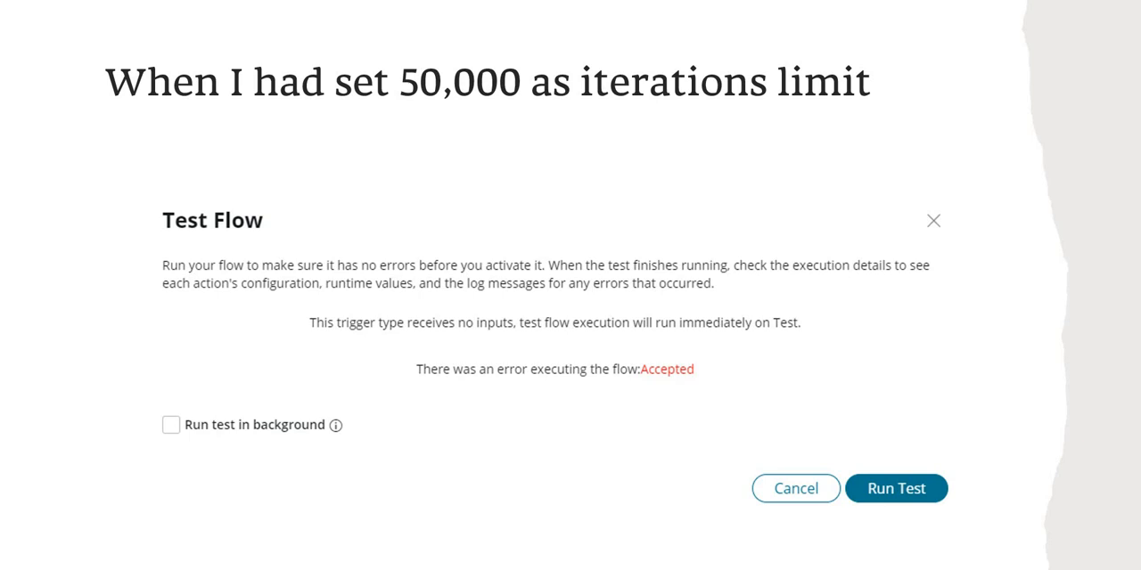
{"action": "mouse_move", "coordinate": [475, 388]}
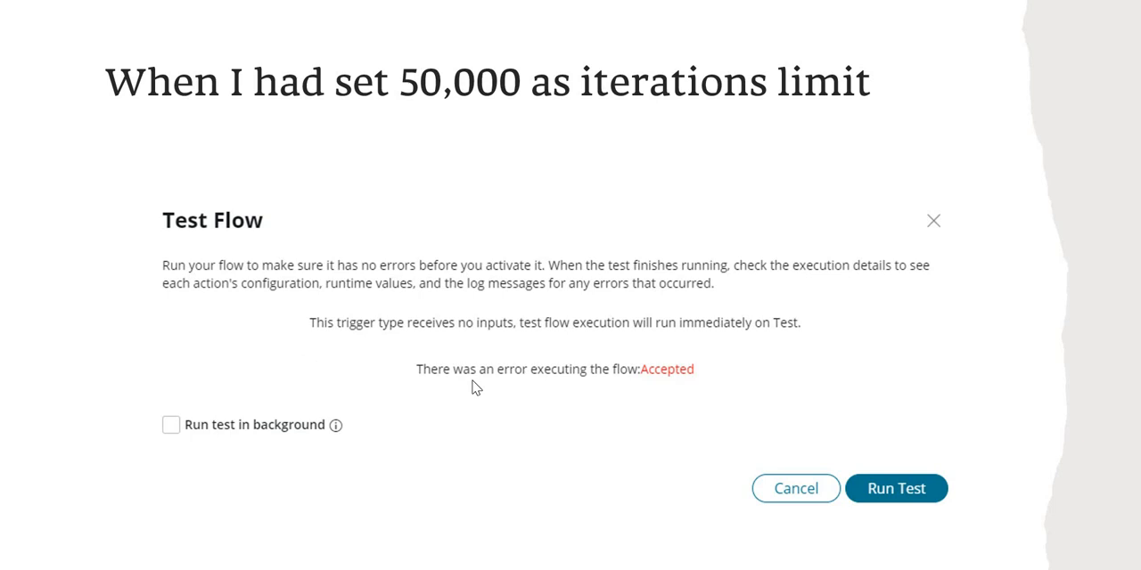
{"action": "mouse_move", "coordinate": [620, 365]}
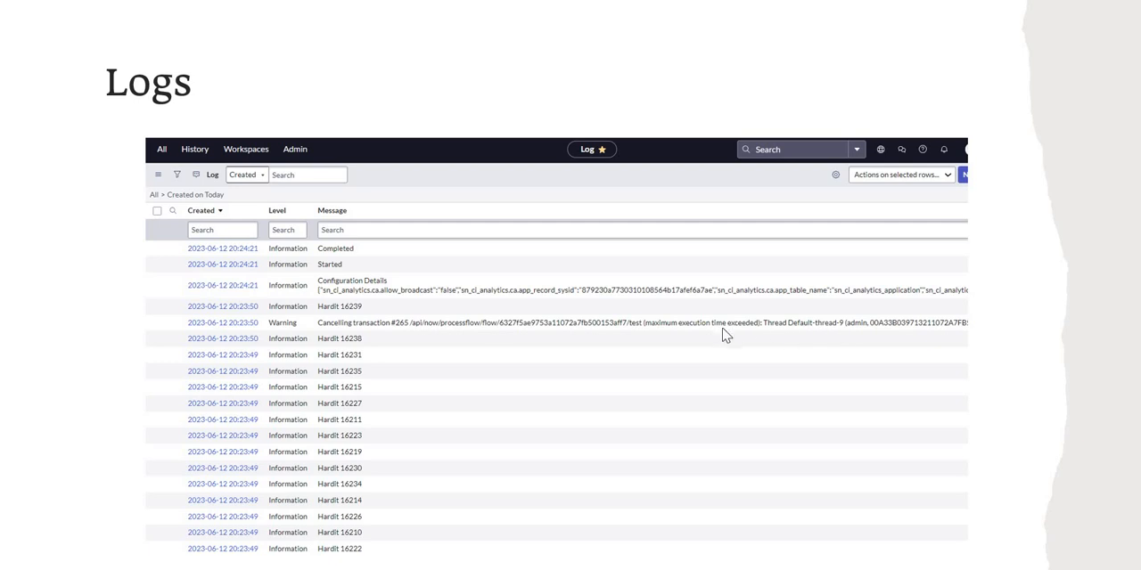
{"action": "mouse_move", "coordinate": [781, 334]}
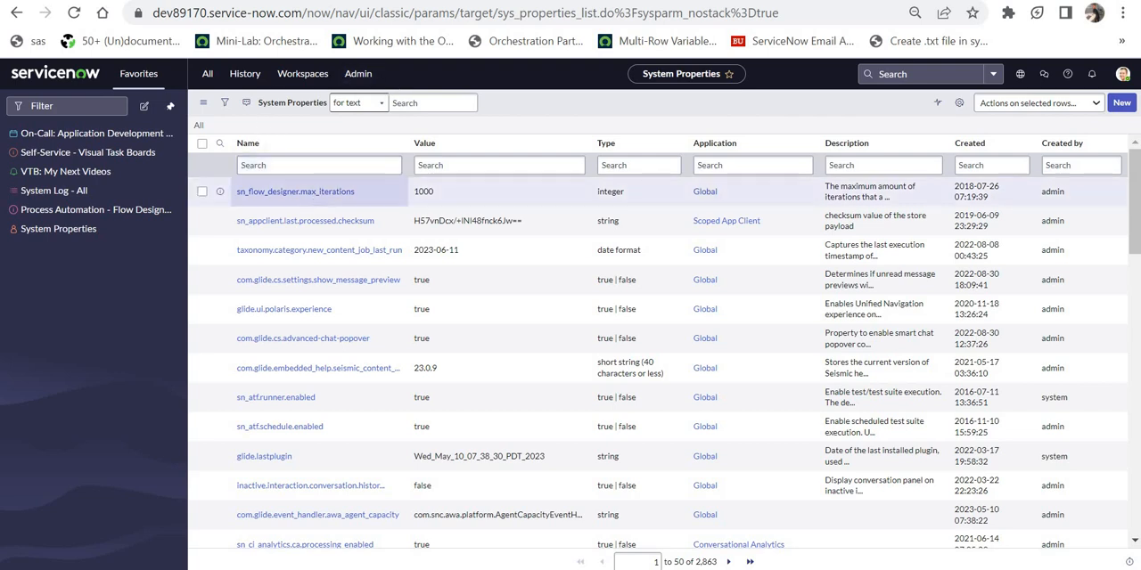
{"action": "left_click", "coordinate": [316, 190]}
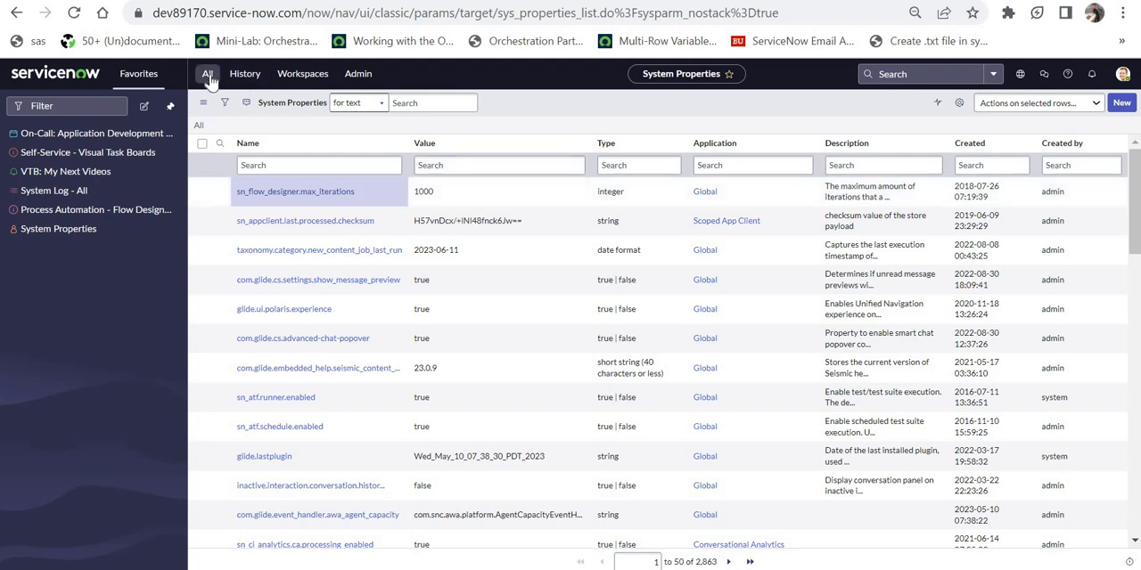
Filter the All menu for 'process auto' and open Flow Administration > Properties
{"action": "left_click", "coordinate": [207, 73]}
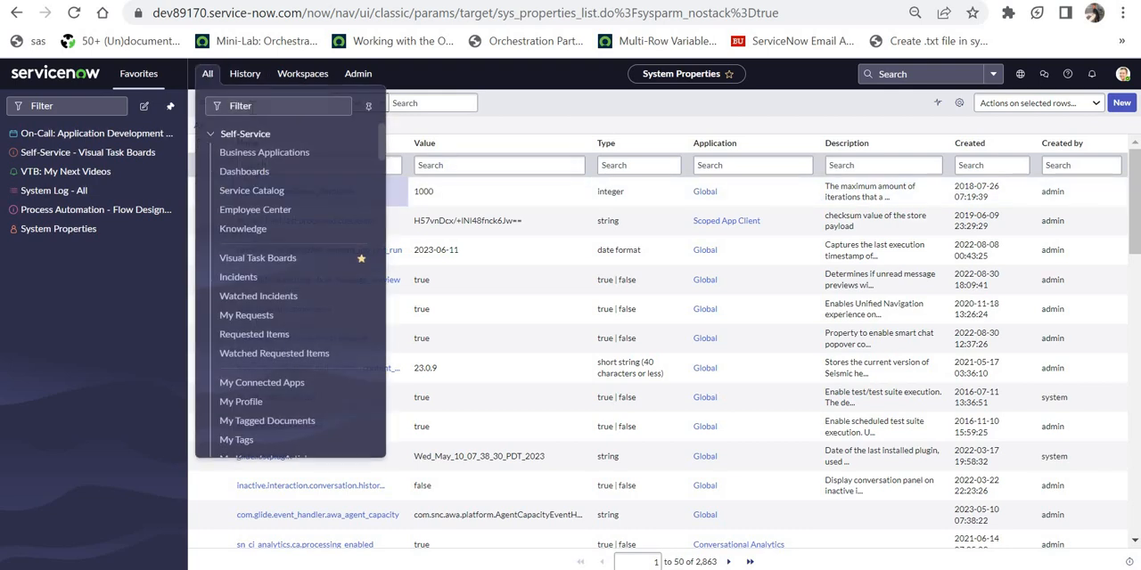
{"action": "type", "text": "proce"}
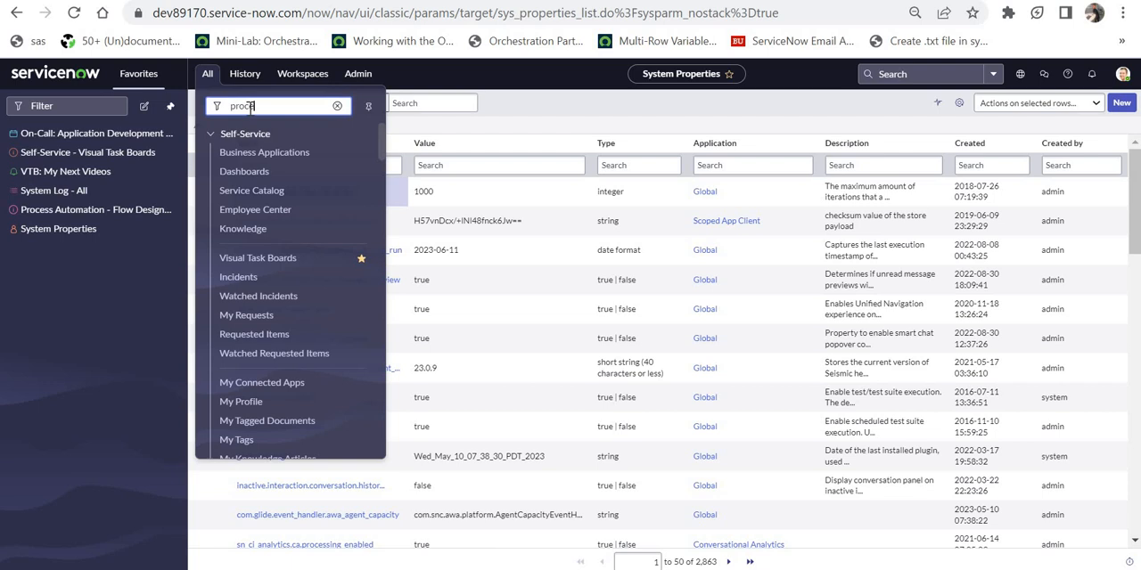
{"action": "type", "text": "process auto"}
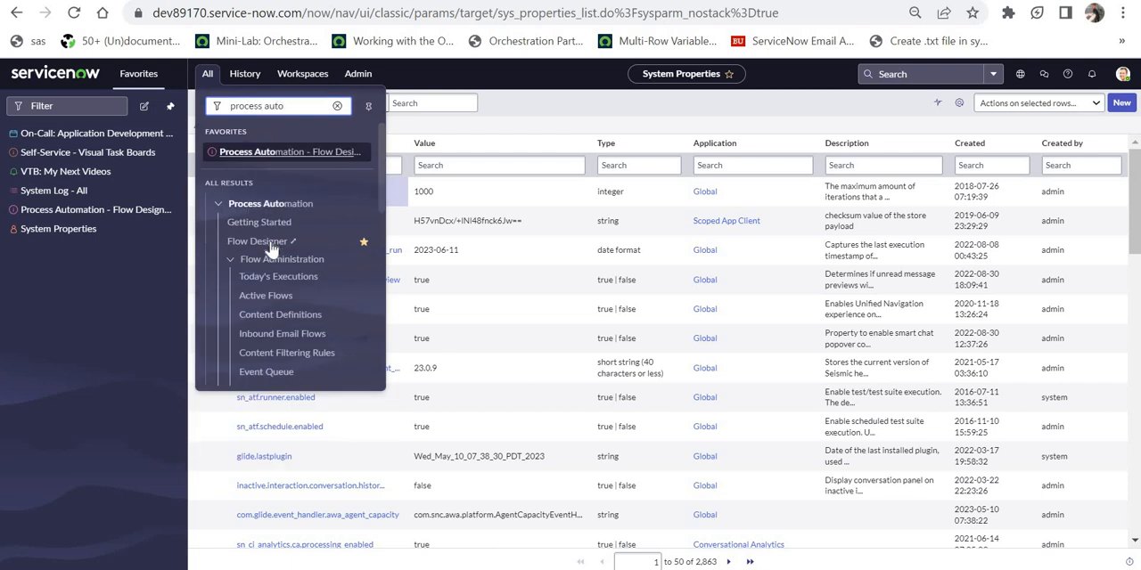
{"action": "mouse_move", "coordinate": [387, 225]}
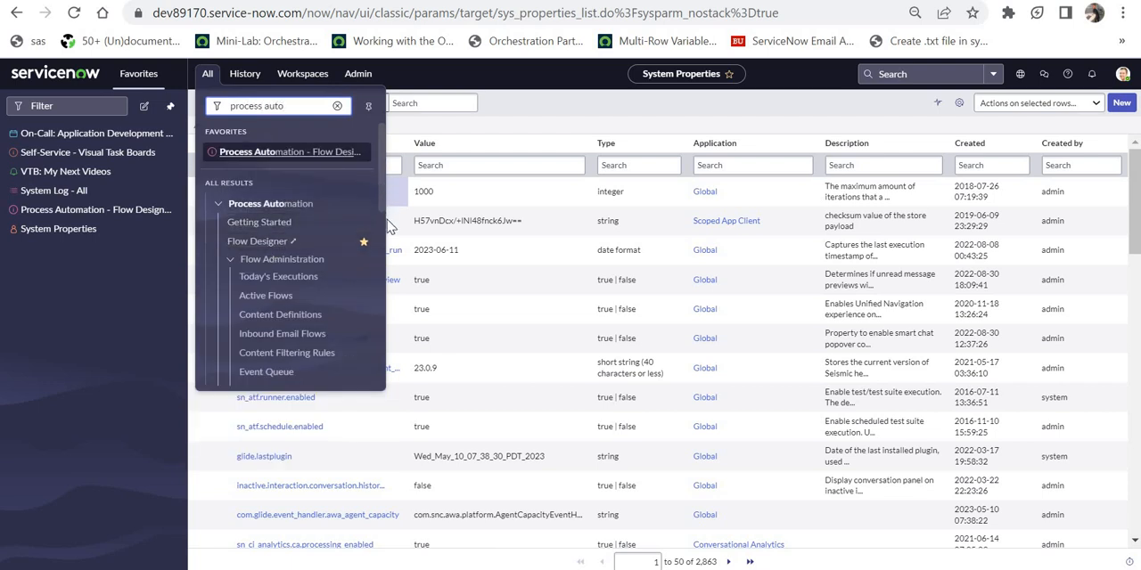
{"action": "scroll", "scroll_direction": "down", "scroll_amount": 3}
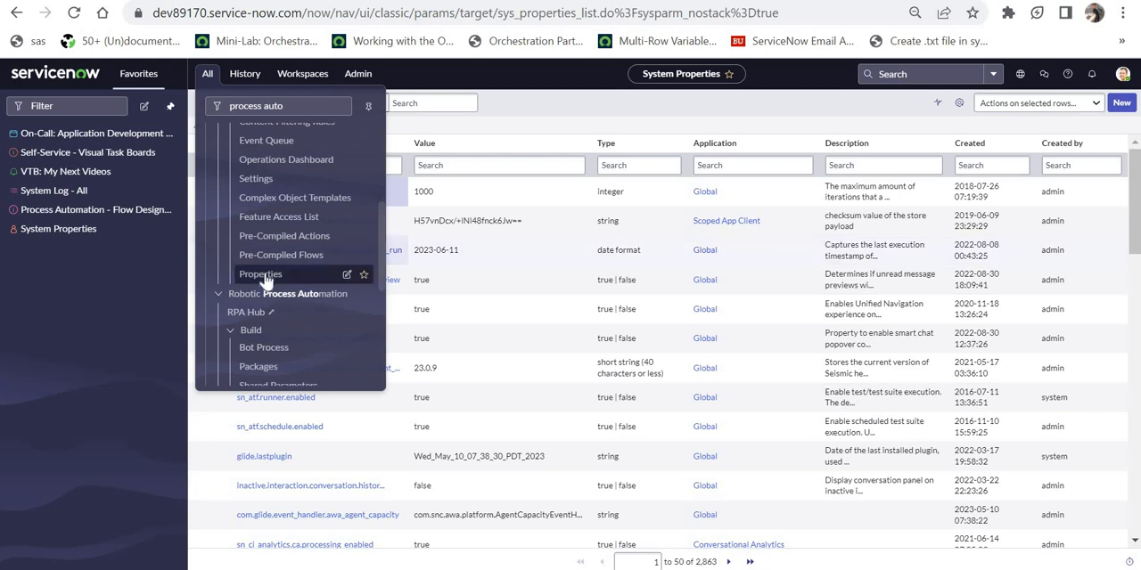
{"action": "left_click", "coordinate": [259, 274]}
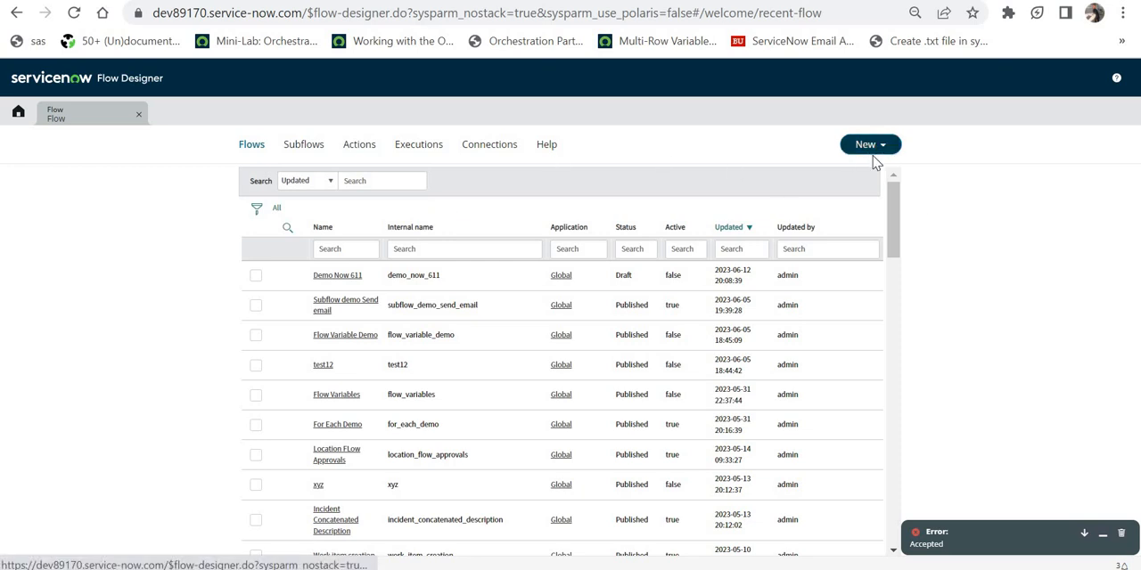
Create the flow 'Iterations Demo' with a Daily trigger at 10:00:00
{"action": "left_click", "coordinate": [866, 144]}
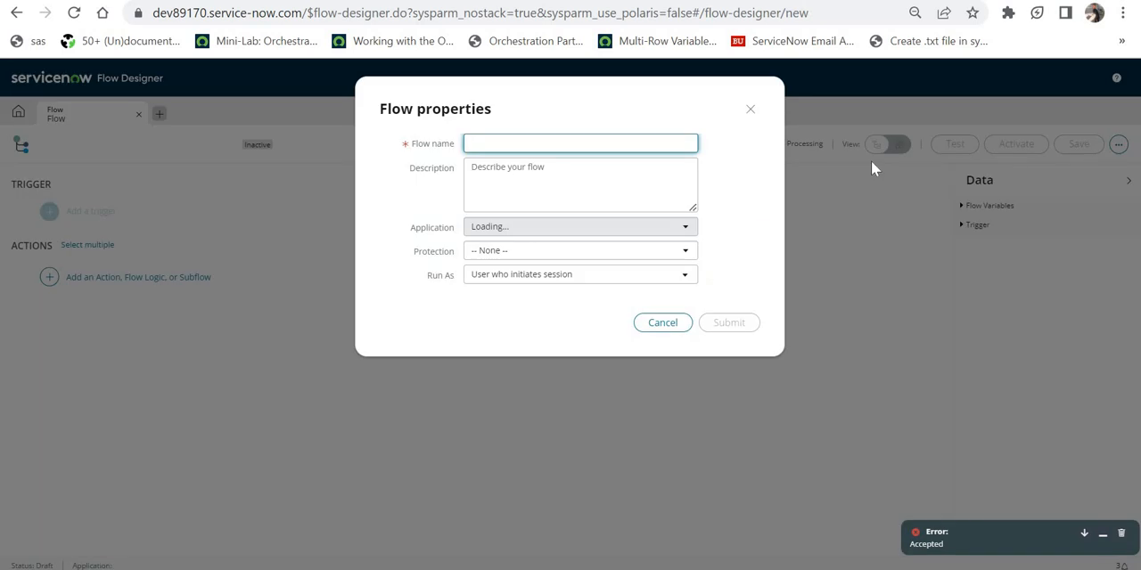
{"action": "type", "text": "Iteratic"}
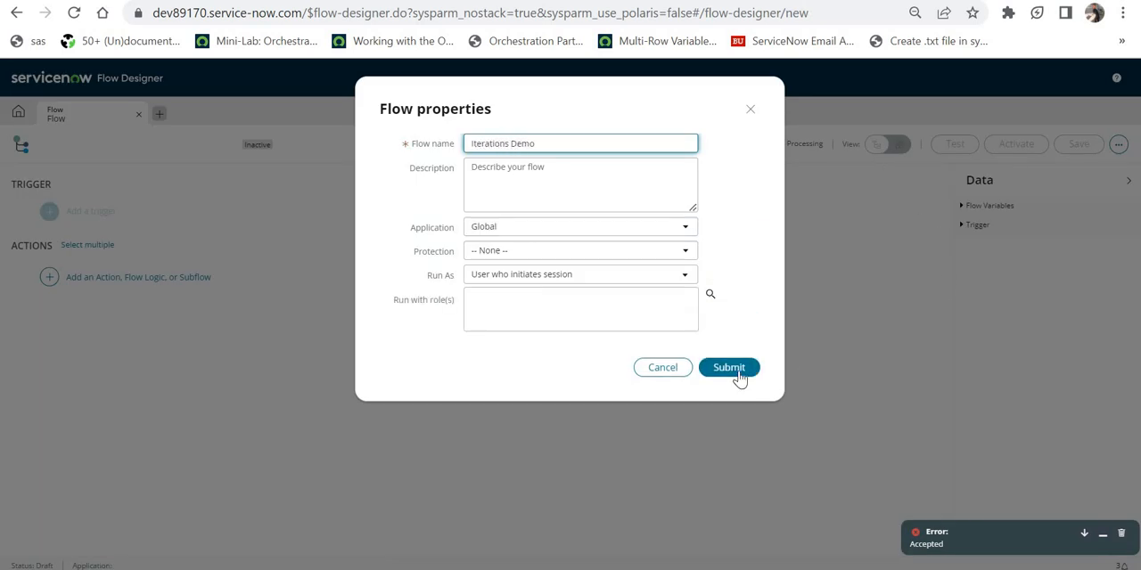
{"action": "left_click", "coordinate": [729, 367]}
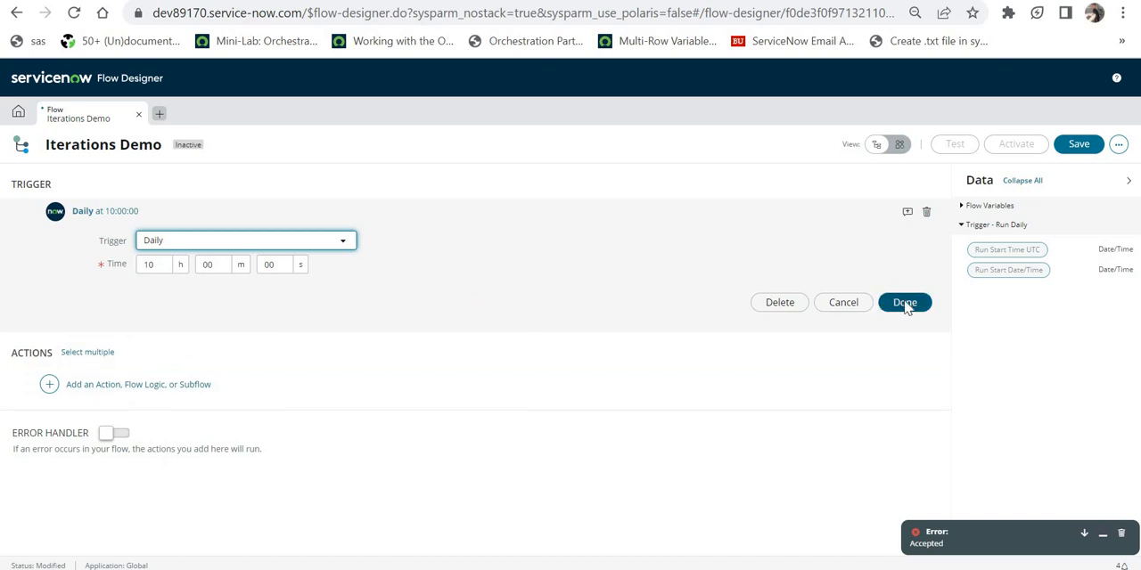
{"action": "left_click", "coordinate": [904, 302]}
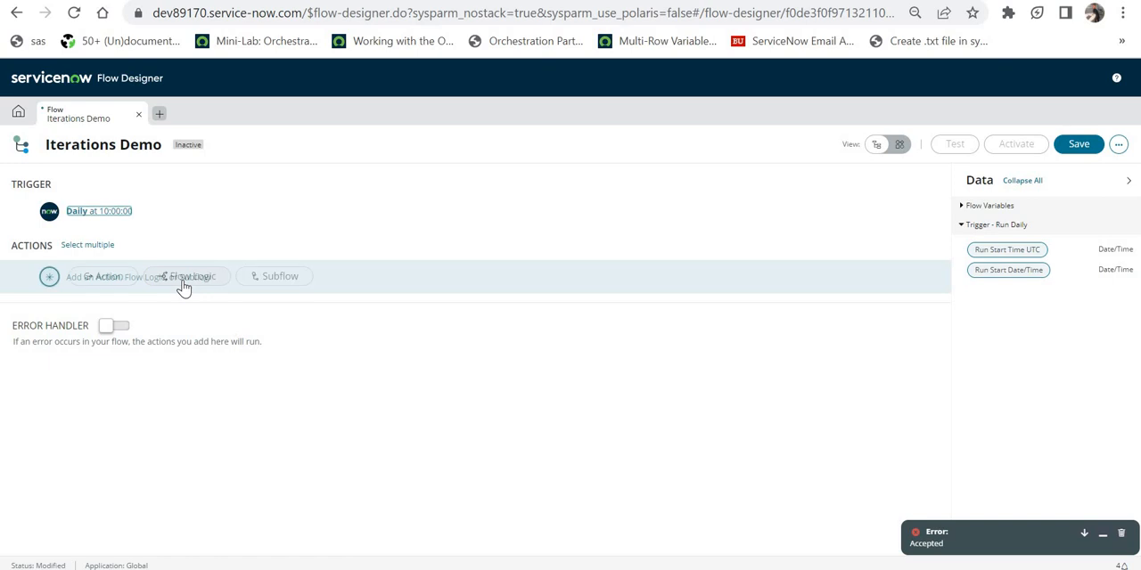
Add a flow variable 'counter' of type Integer in the Flow Variables editor
{"action": "left_click", "coordinate": [1118, 144]}
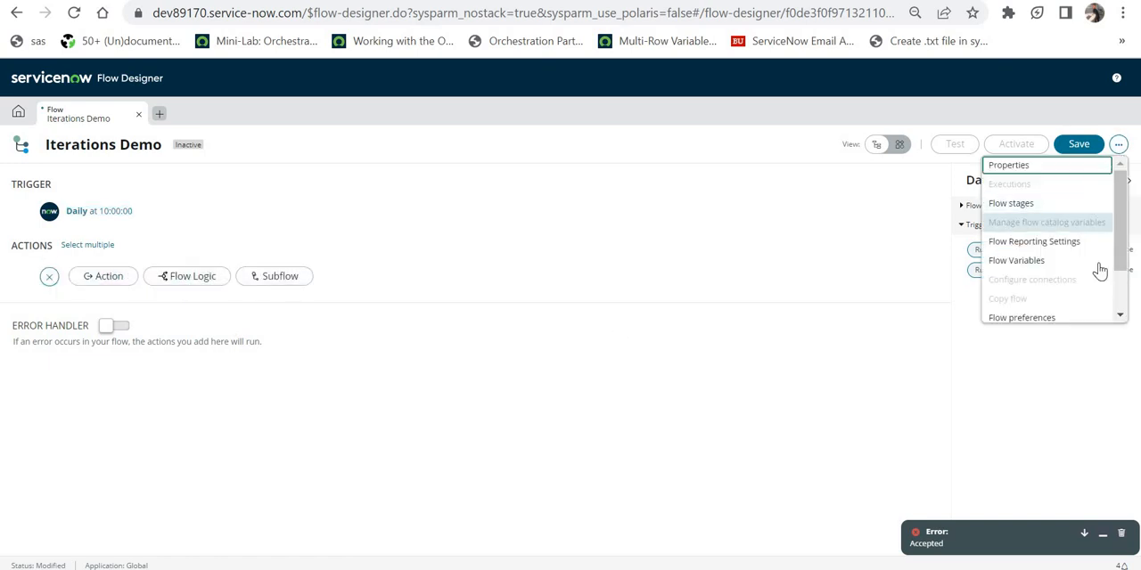
{"action": "left_click", "coordinate": [1016, 260]}
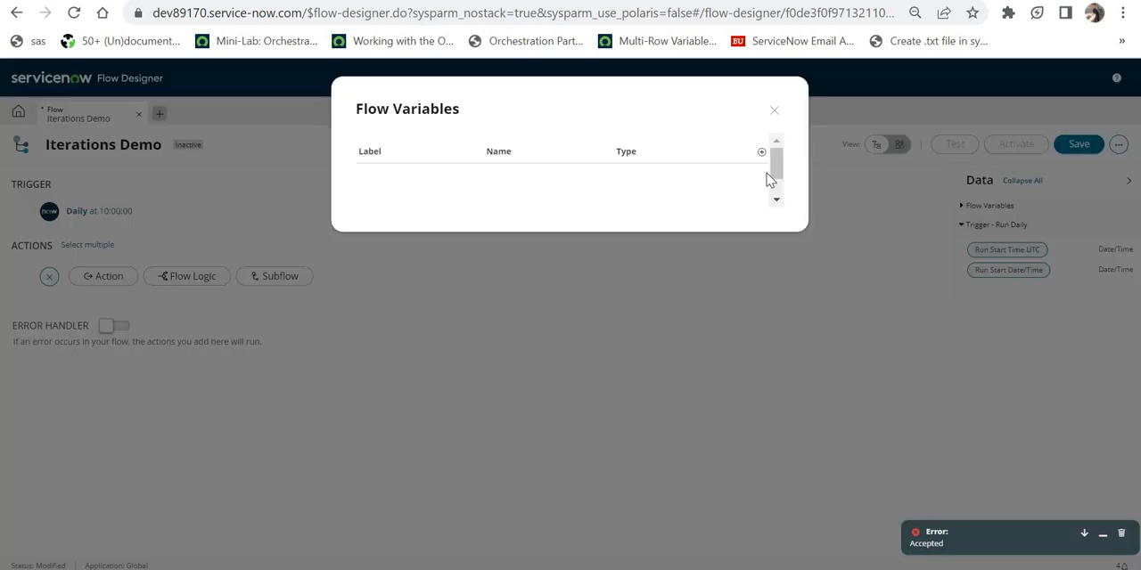
{"action": "left_click", "coordinate": [761, 151]}
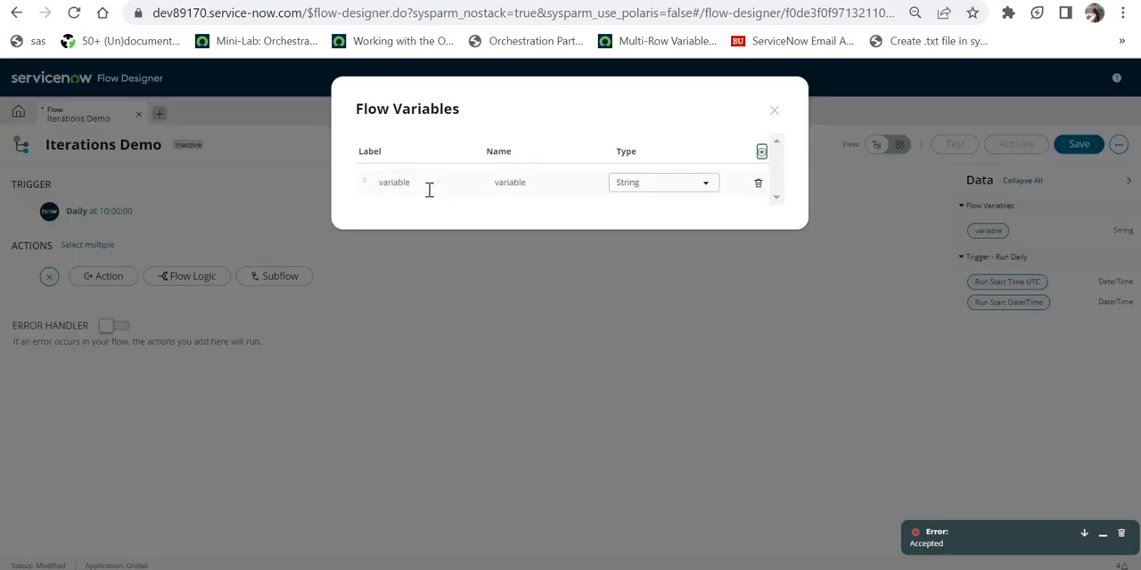
{"action": "type", "text": "counter"}
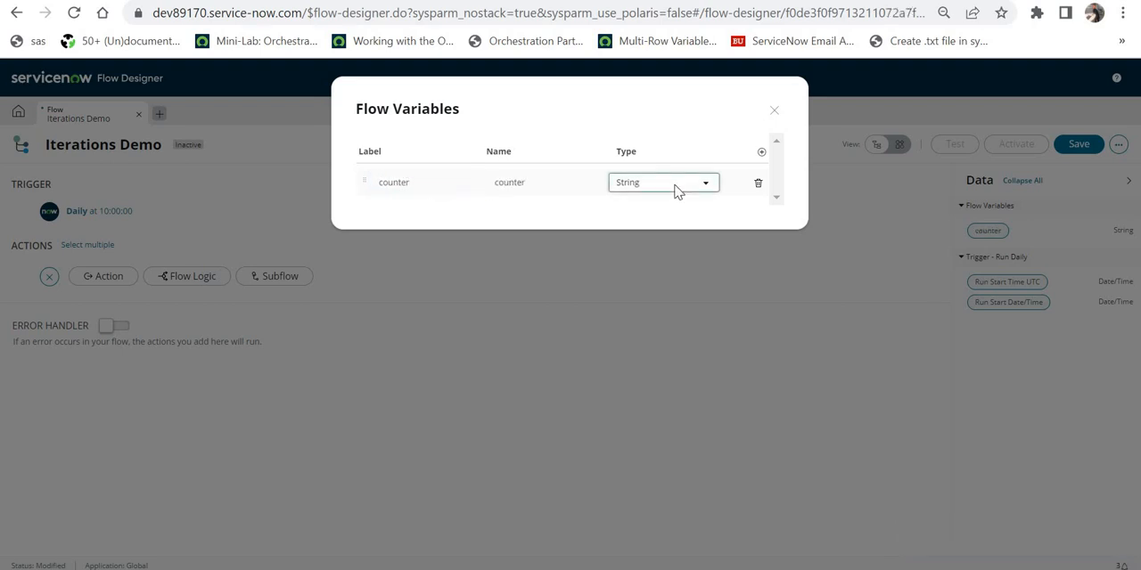
{"action": "left_click", "coordinate": [663, 182]}
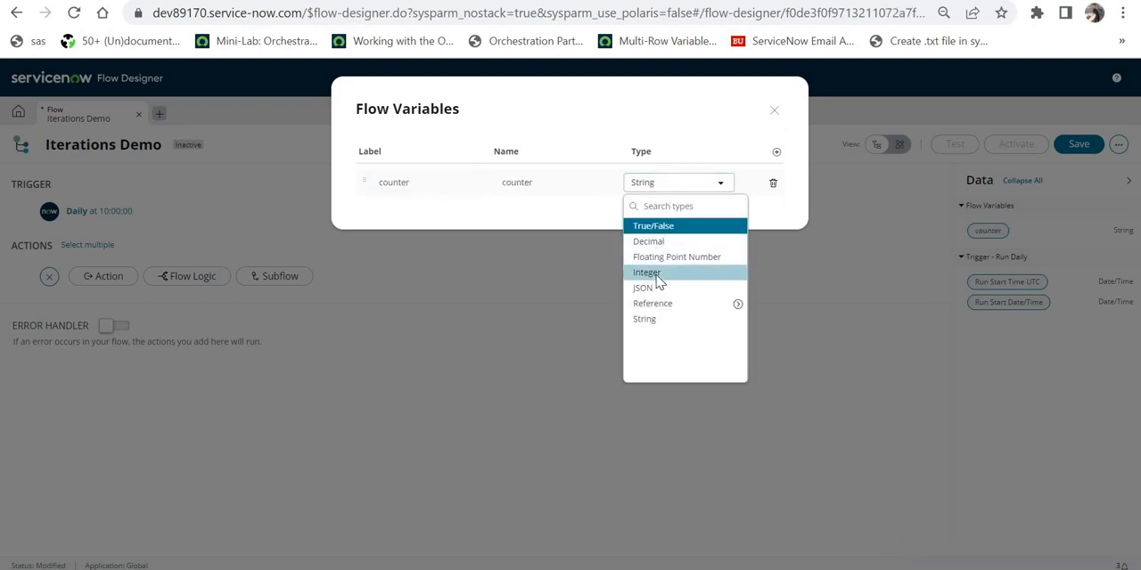
{"action": "left_click", "coordinate": [646, 272]}
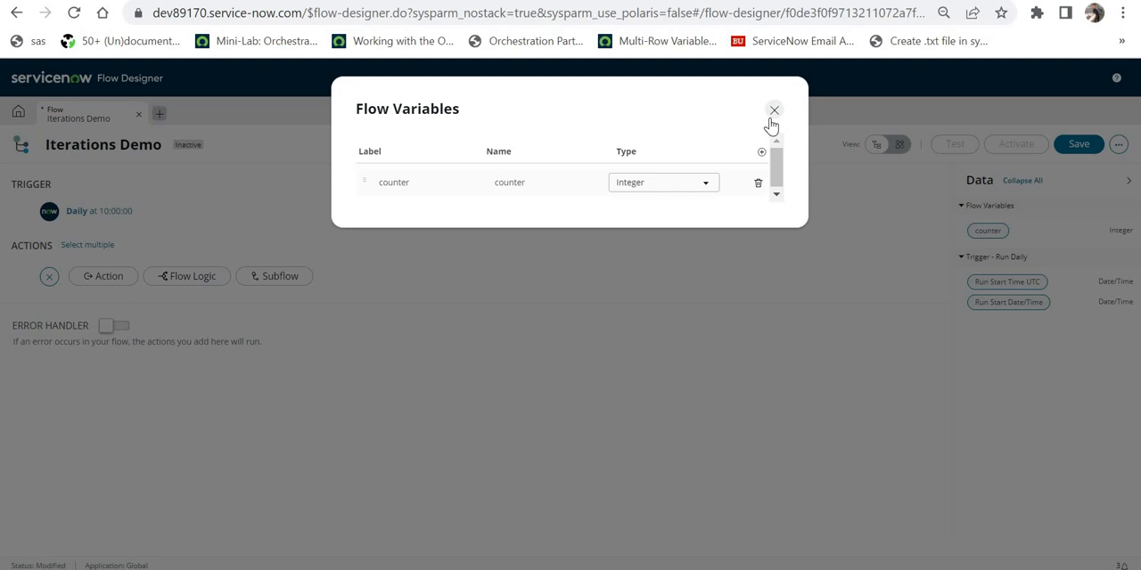
{"action": "left_click", "coordinate": [773, 110]}
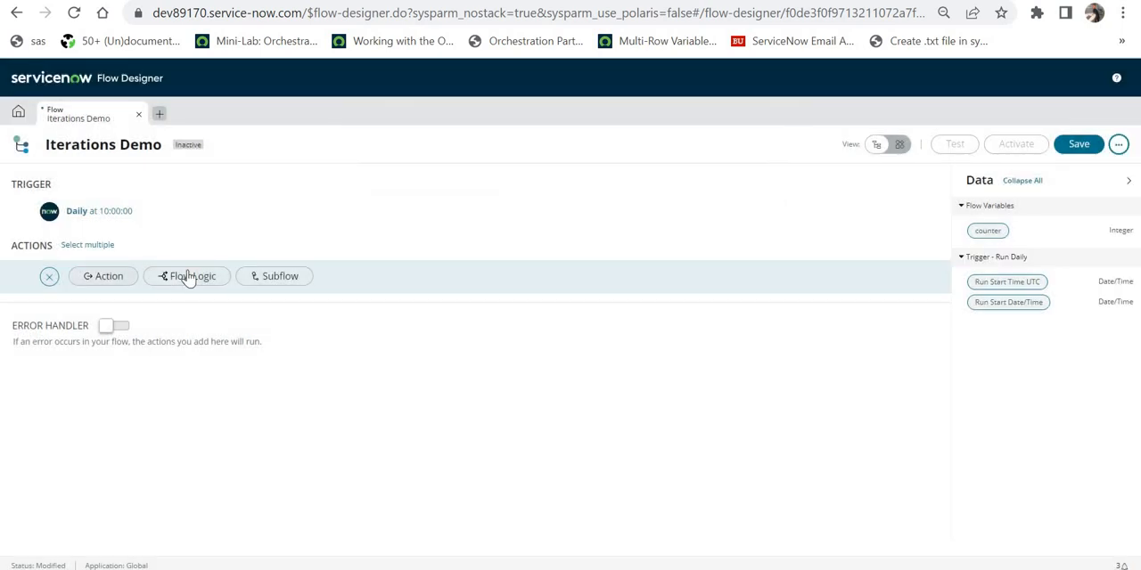
Add a Set Flow Variables step assigning counter the value 1
{"action": "left_click", "coordinate": [187, 275]}
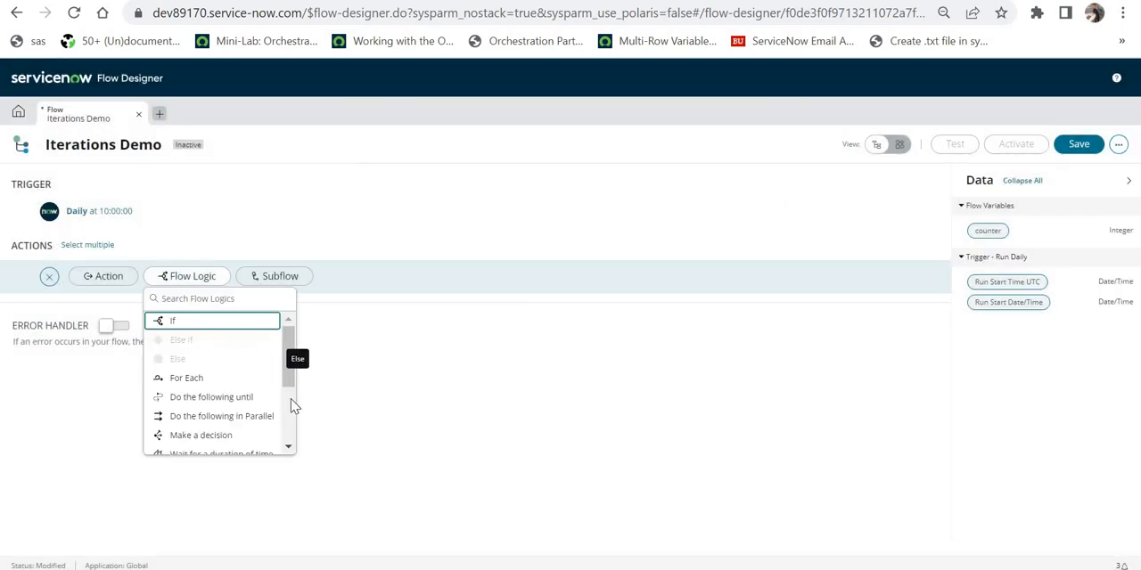
{"action": "scroll", "scroll_direction": "down", "scroll_amount": 3}
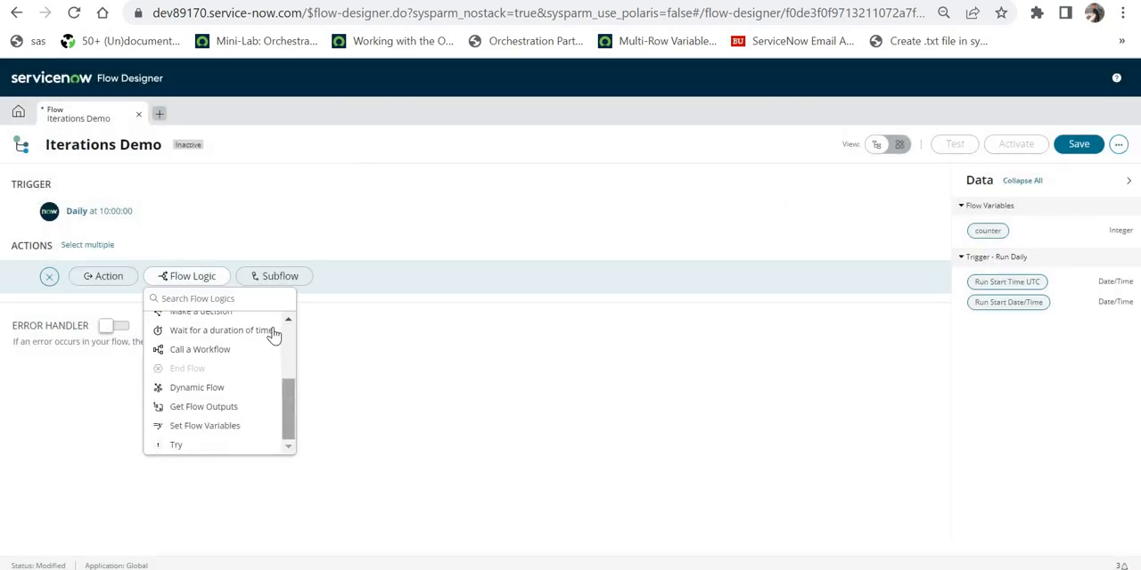
{"action": "type", "text": "set"}
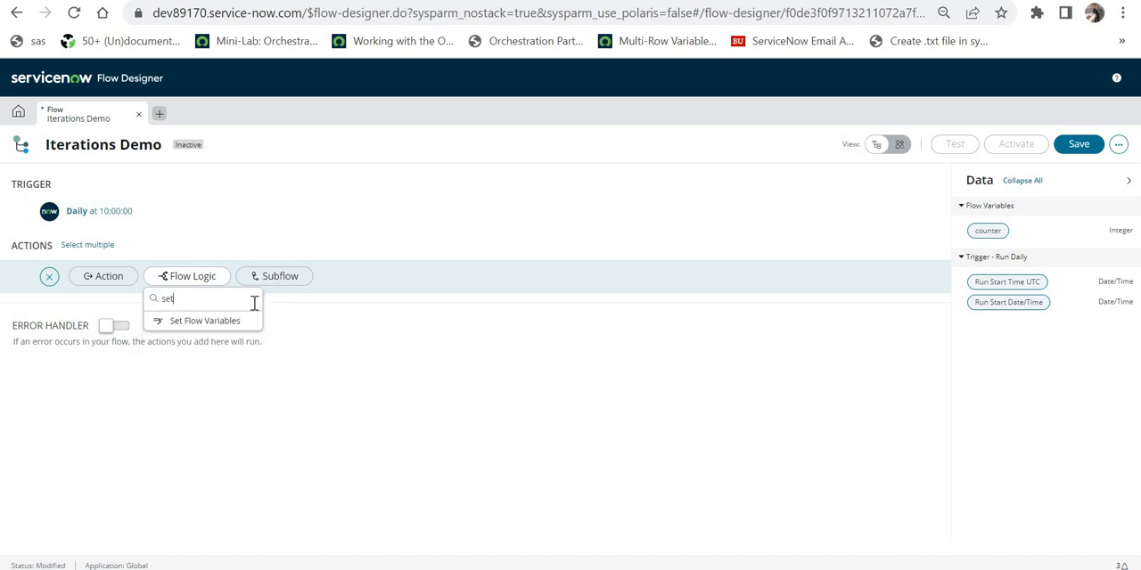
{"action": "left_click", "coordinate": [206, 320]}
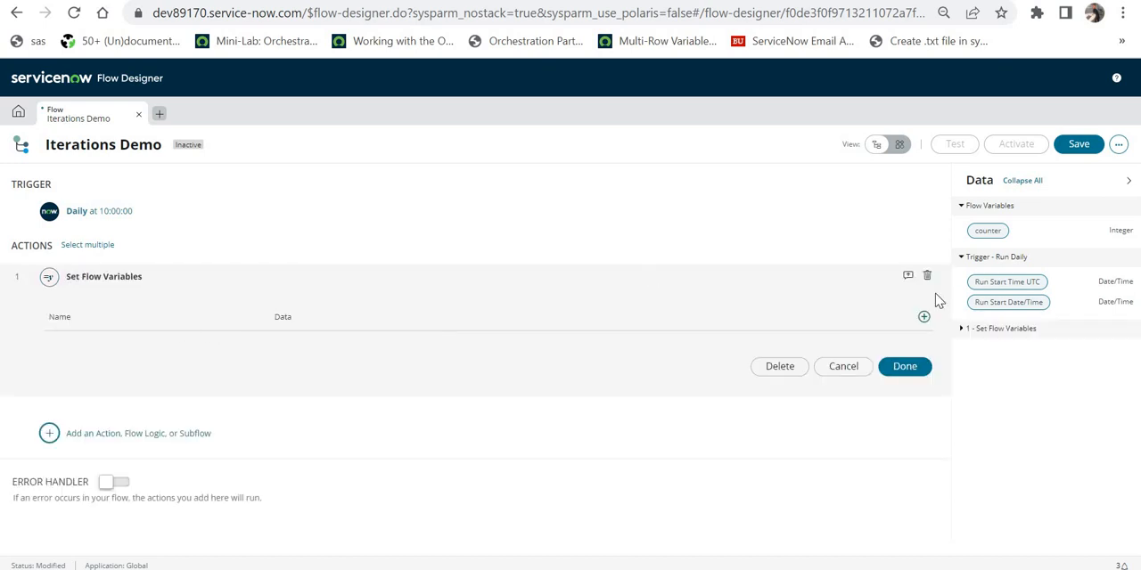
{"action": "left_click", "coordinate": [923, 317]}
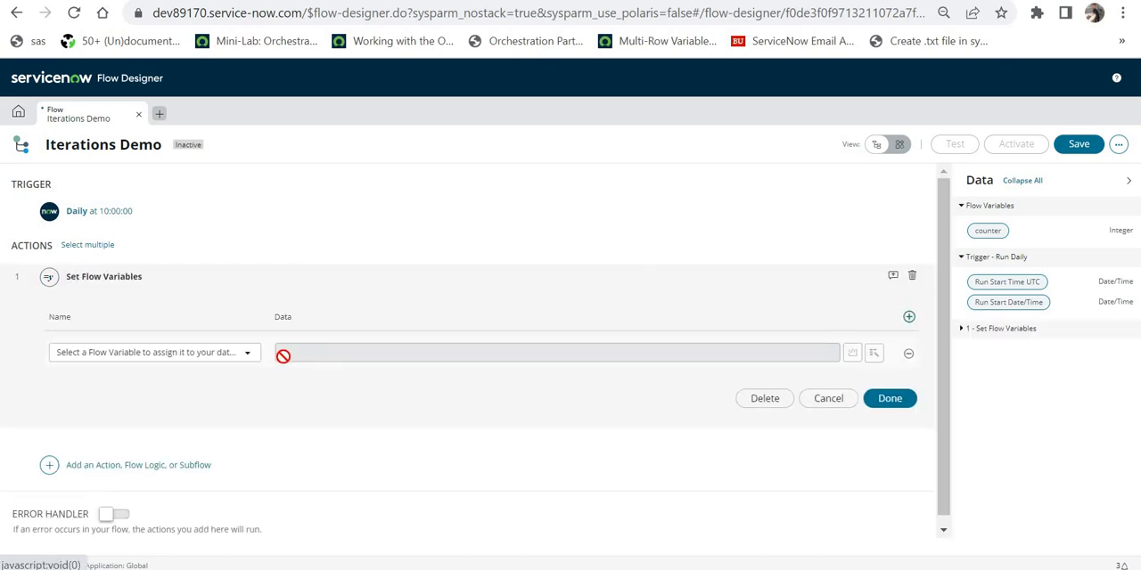
{"action": "left_click", "coordinate": [151, 352]}
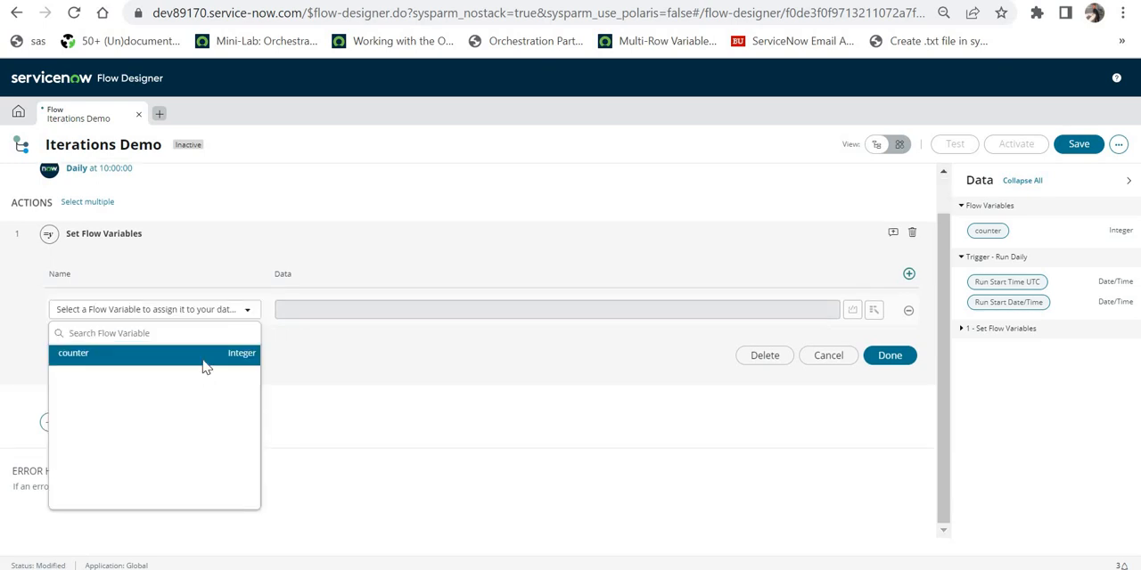
{"action": "left_click", "coordinate": [73, 353]}
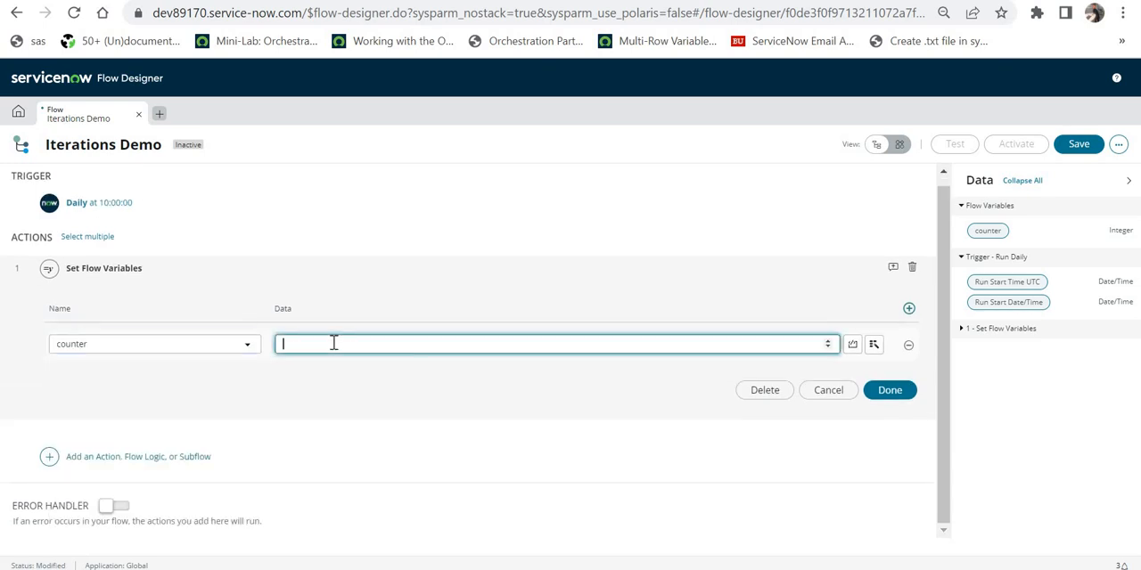
{"action": "type", "text": "1"}
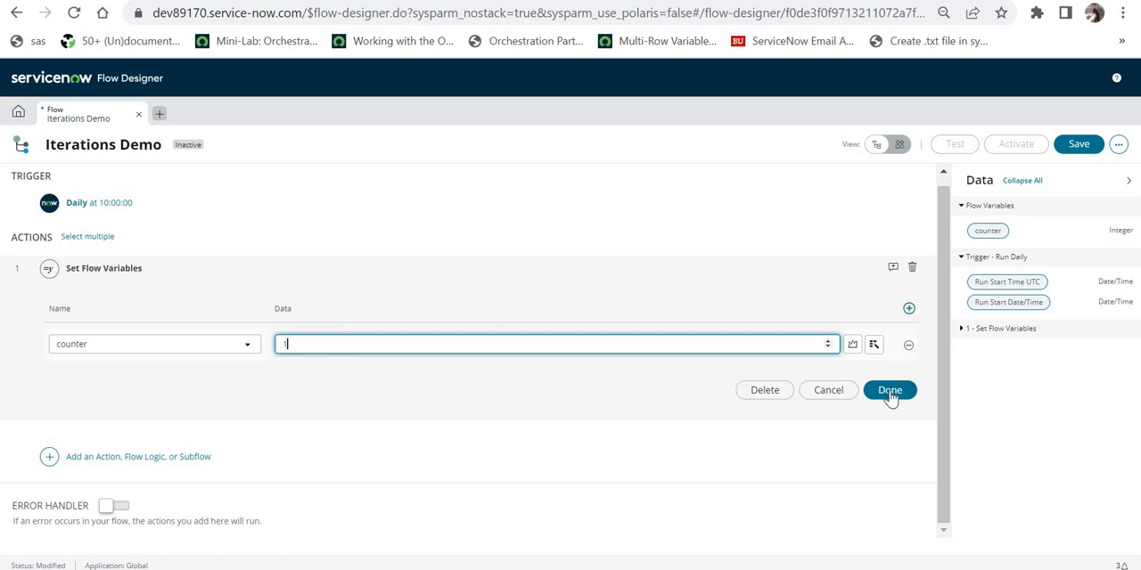
{"action": "left_click", "coordinate": [889, 390]}
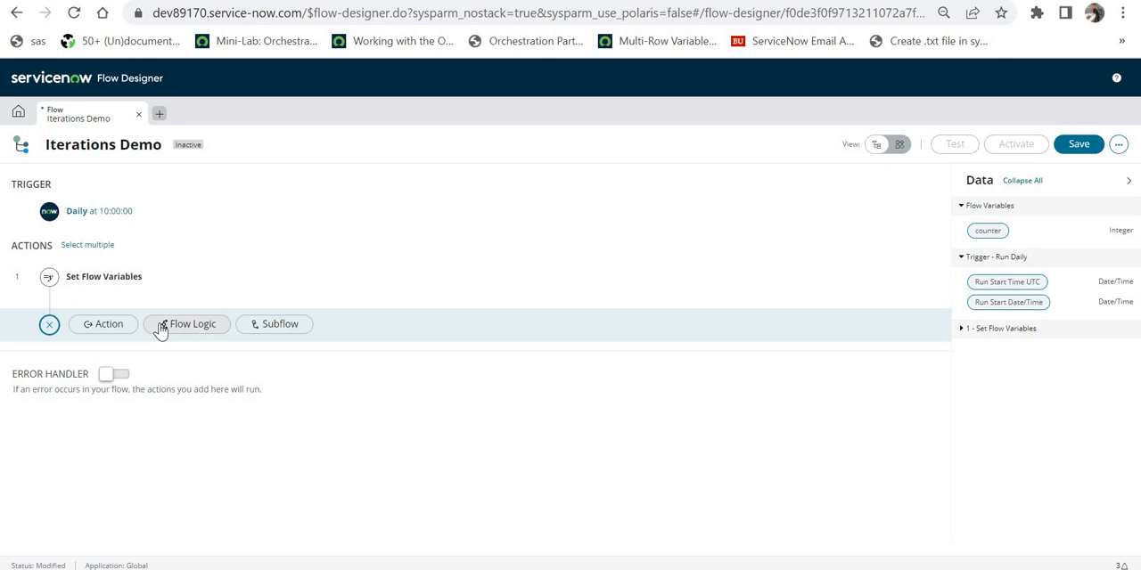
Add a 'Do the following until' loop with the counter pill in Condition 1
{"action": "left_click", "coordinate": [192, 324]}
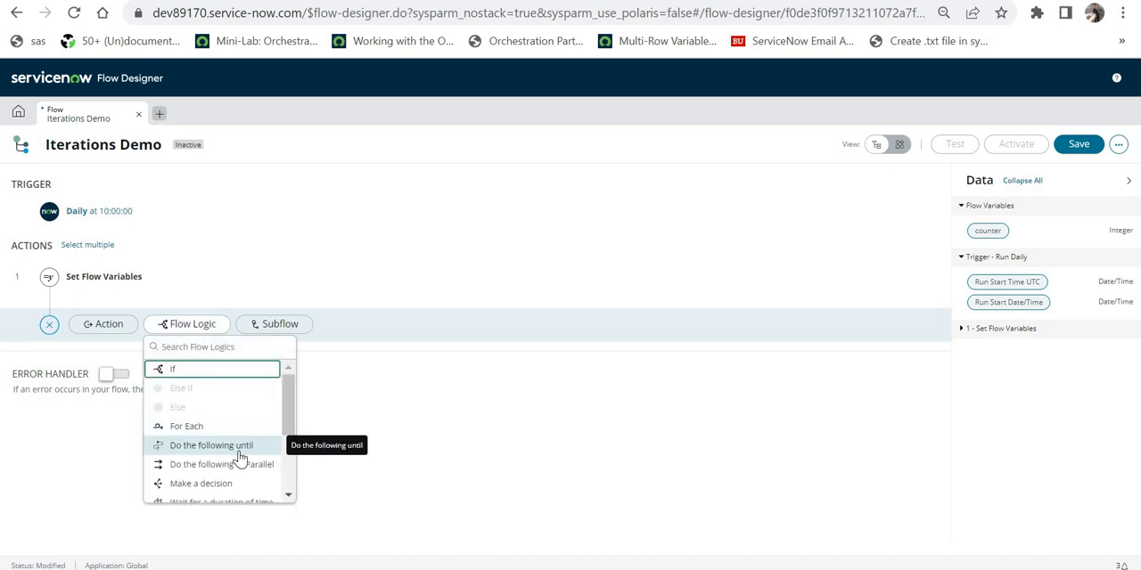
{"action": "left_click", "coordinate": [211, 445]}
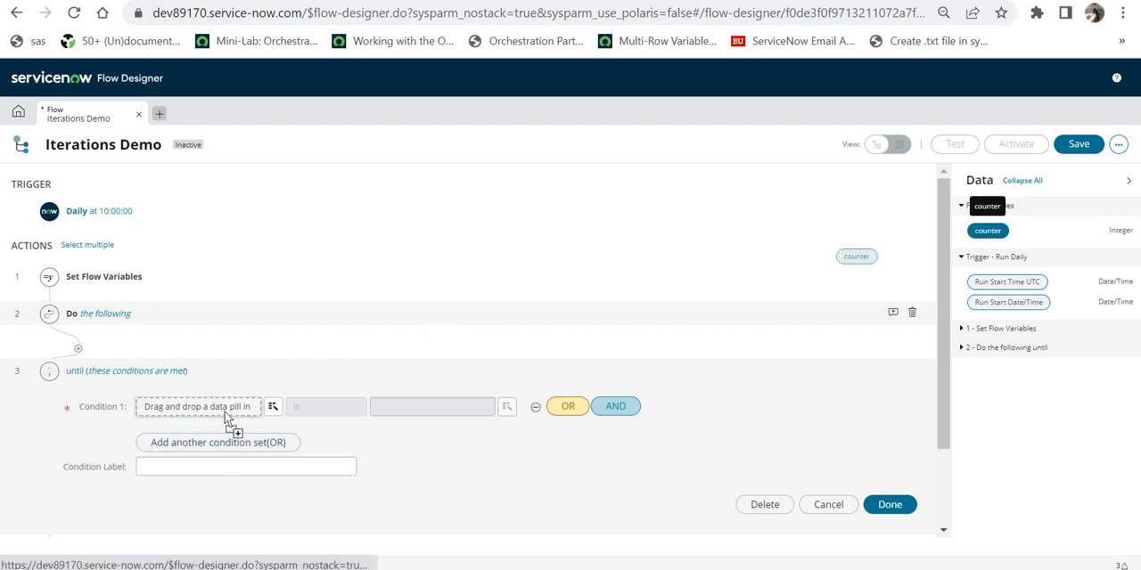
{"action": "left_click_drag", "start_coordinate": [855, 257], "coordinate": [196, 406]}
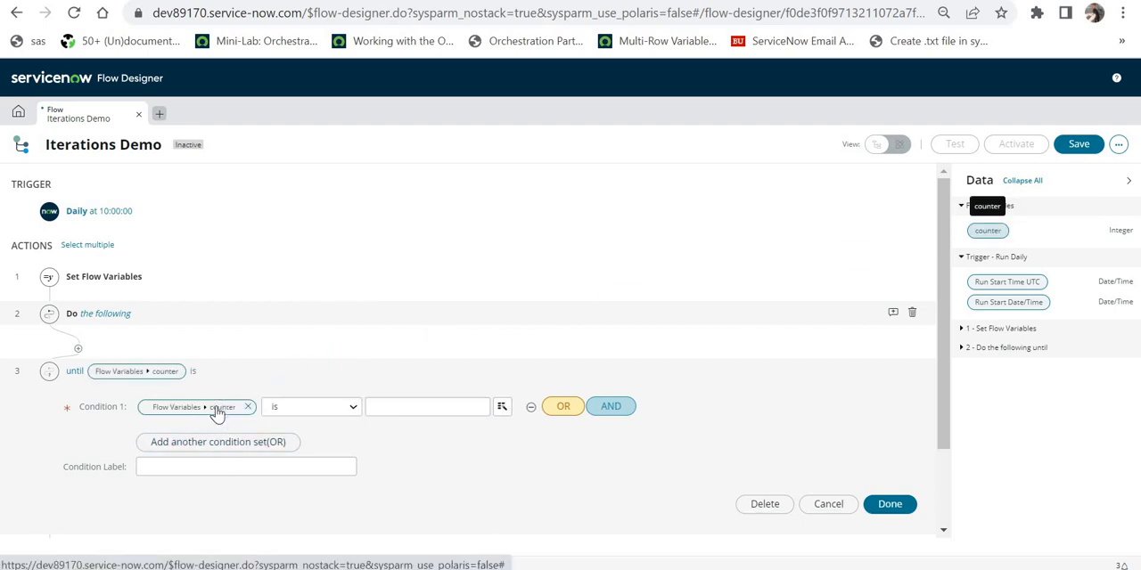
{"action": "type", "text": "5000"}
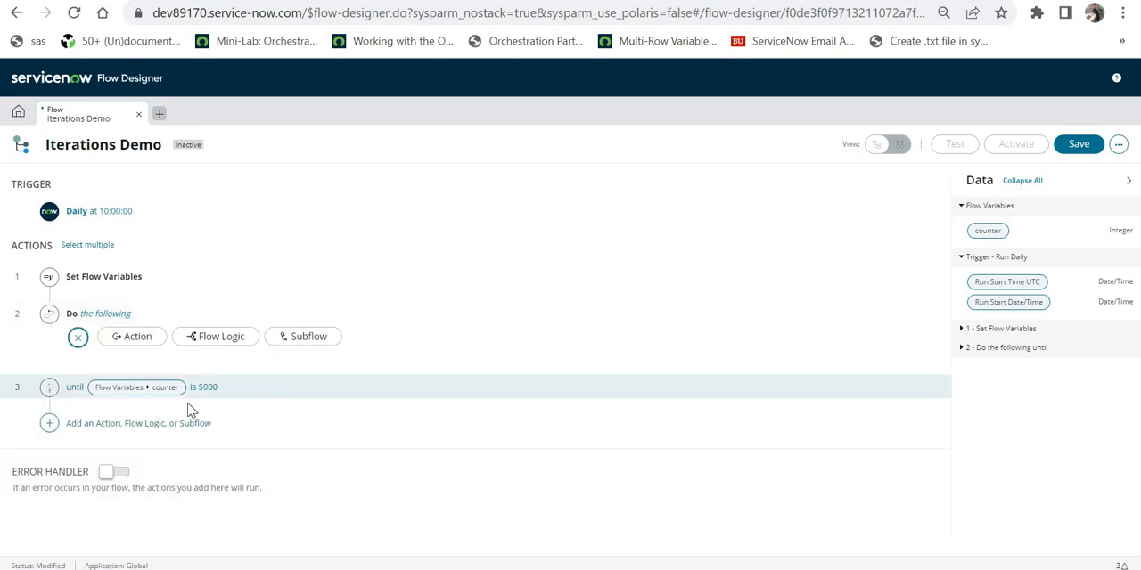
{"action": "mouse_move", "coordinate": [215, 336]}
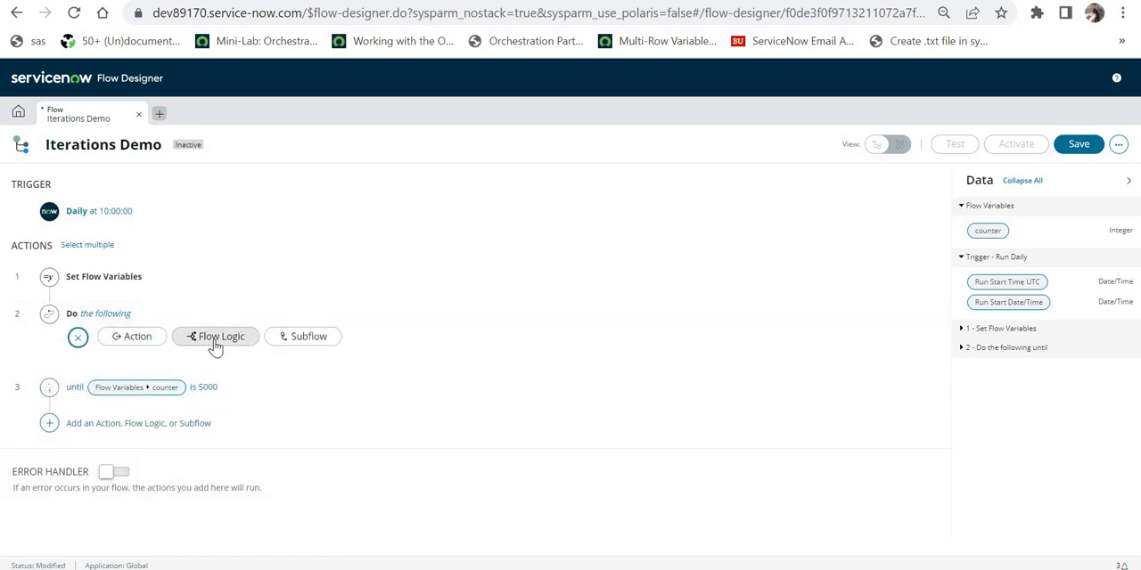
Add a Log action inside the loop with message 'Demo' plus the counter value
{"action": "left_click", "coordinate": [1078, 143]}
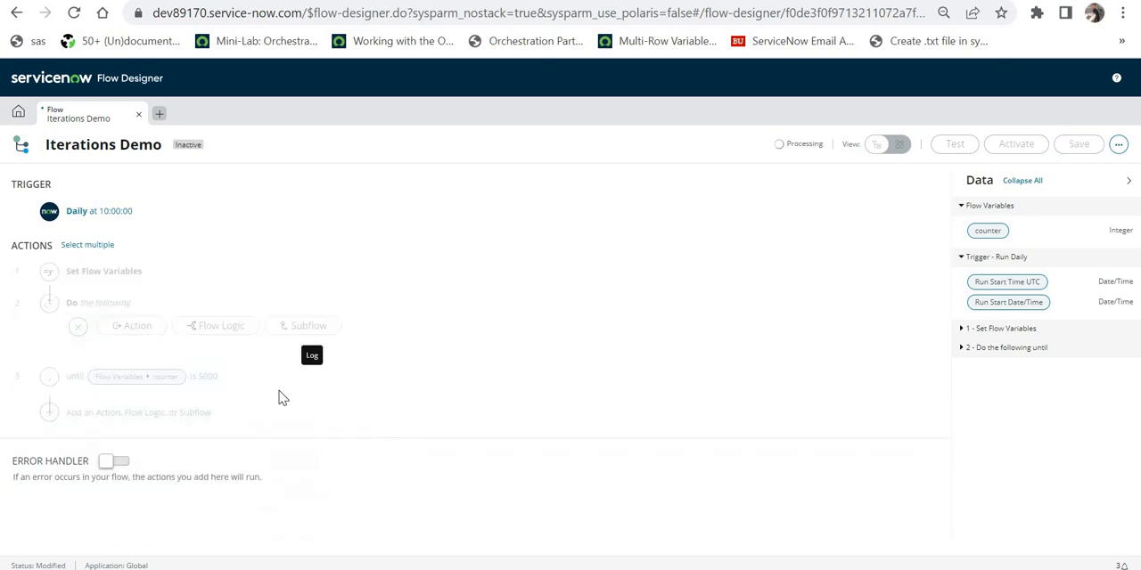
{"action": "left_click", "coordinate": [312, 355]}
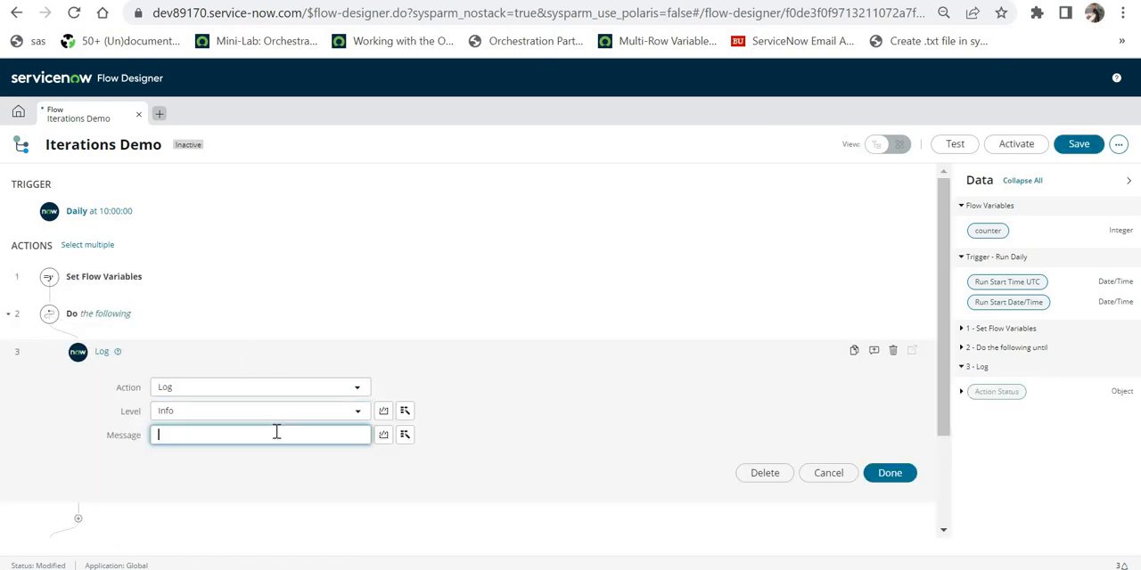
{"action": "type", "text": "Demo Flow Variables ▸ counter"}
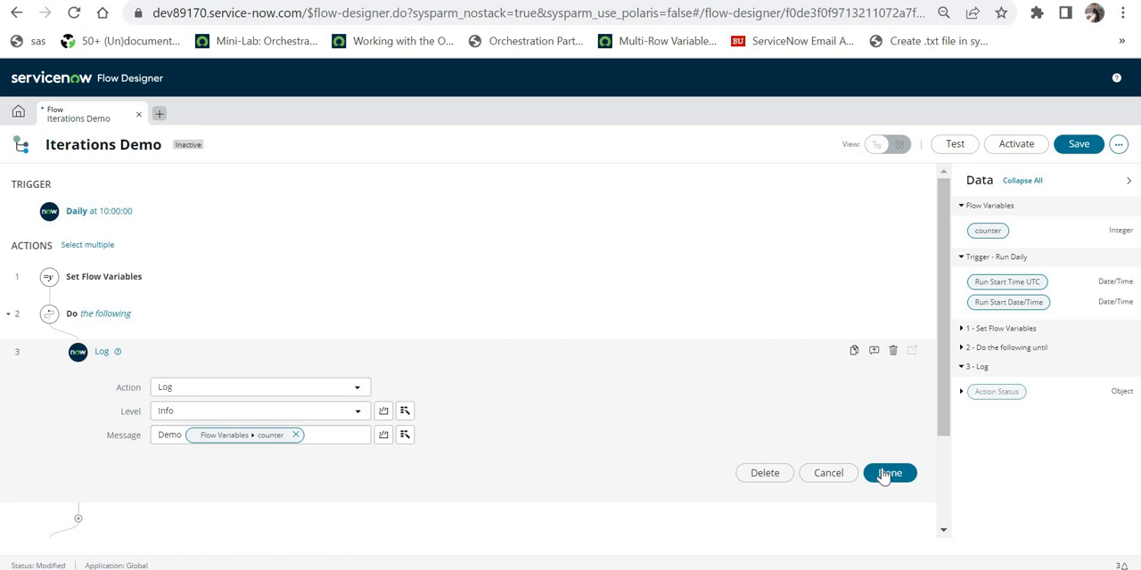
{"action": "left_click", "coordinate": [888, 473]}
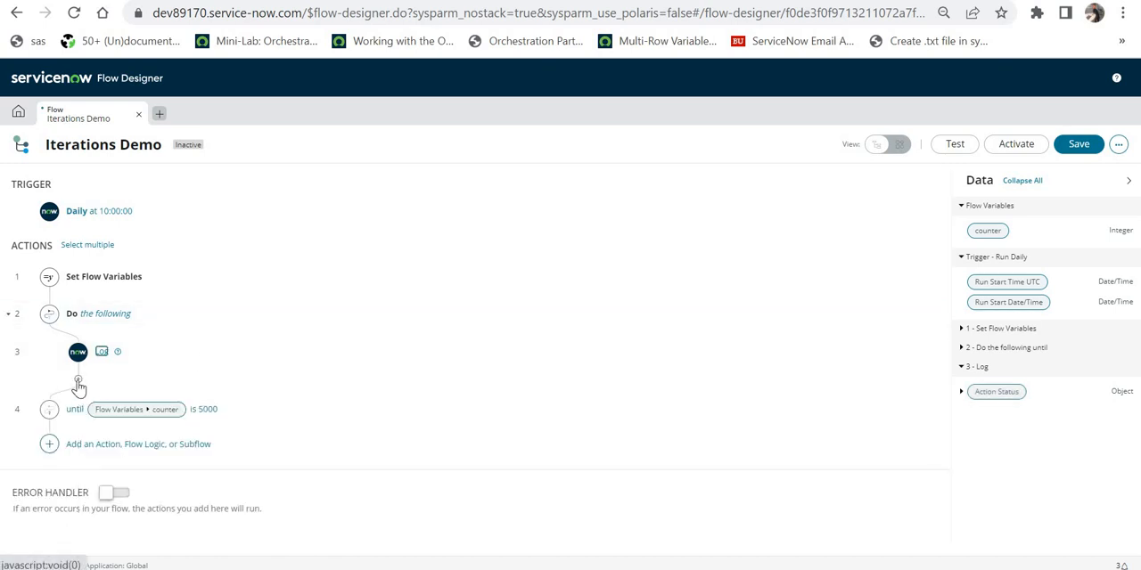
Add a Set Flow Variables step in the loop assigning counter its current value
{"action": "left_click", "coordinate": [79, 385]}
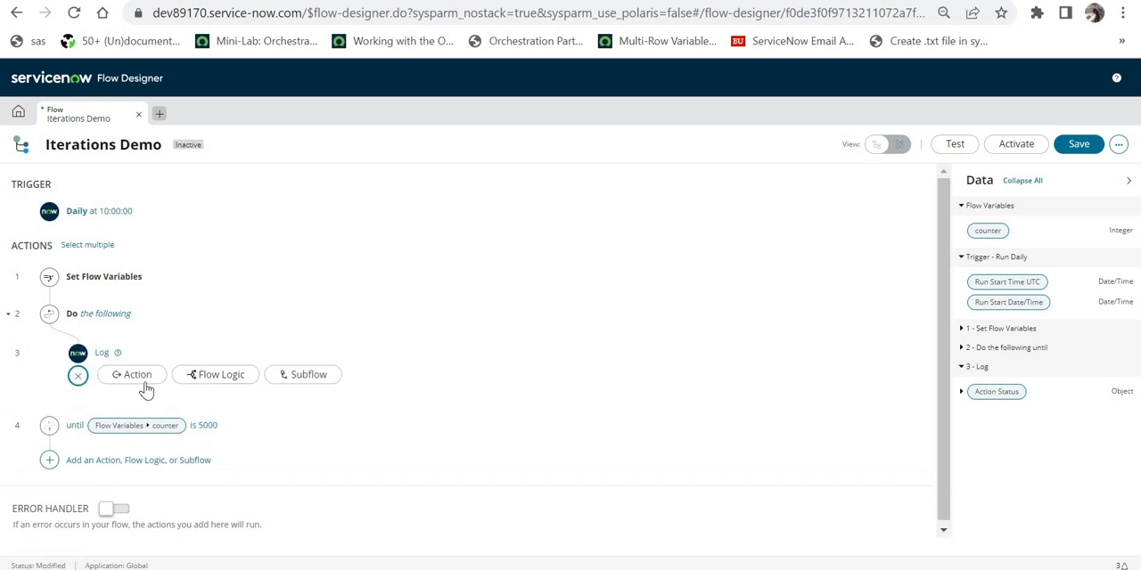
{"action": "left_click", "coordinate": [215, 374]}
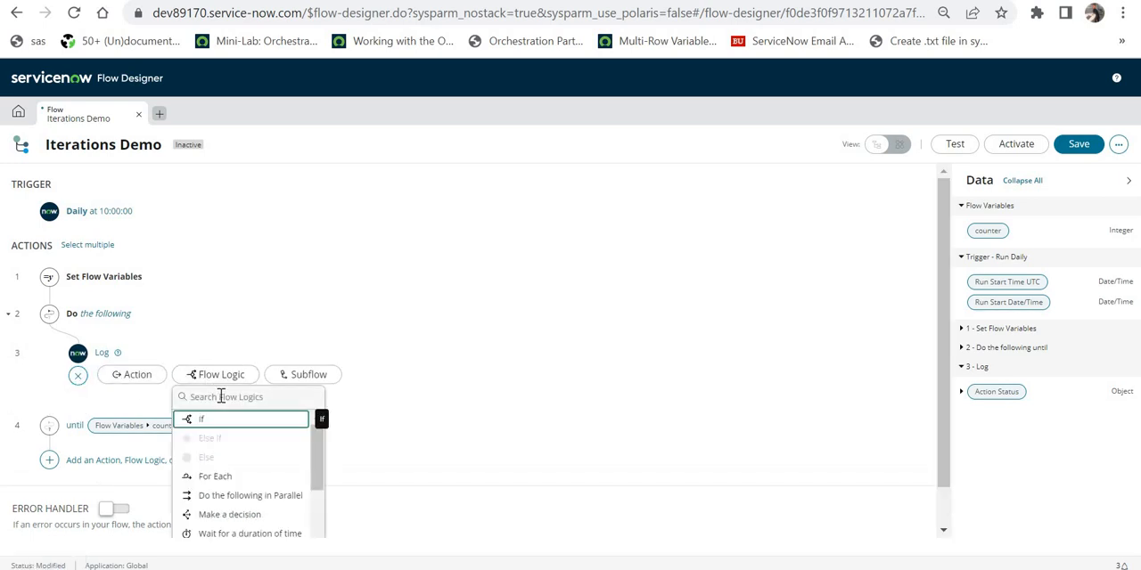
{"action": "type", "text": "set"}
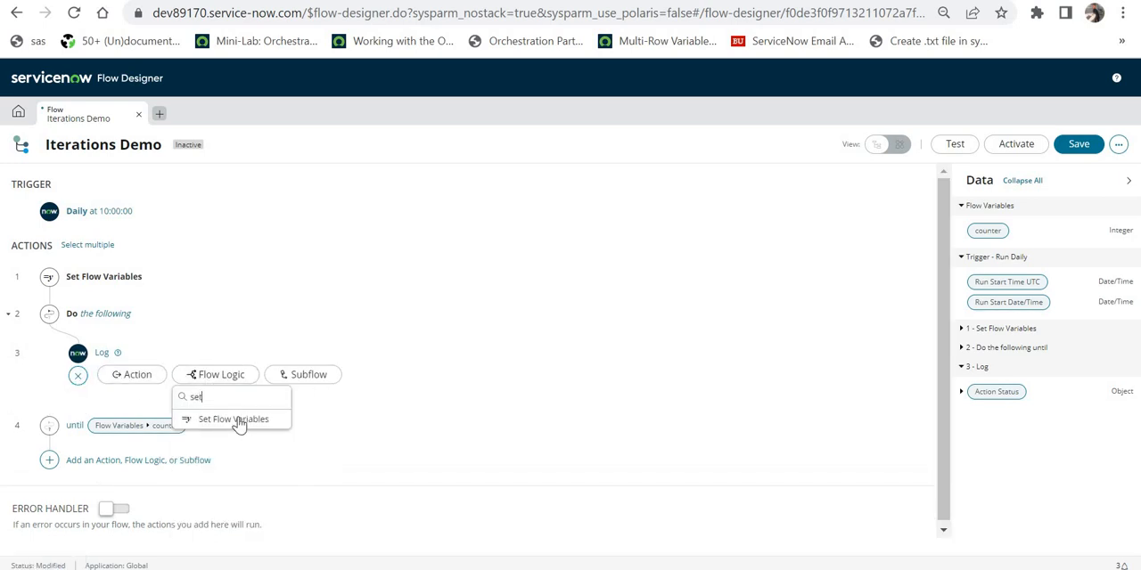
{"action": "left_click", "coordinate": [234, 419]}
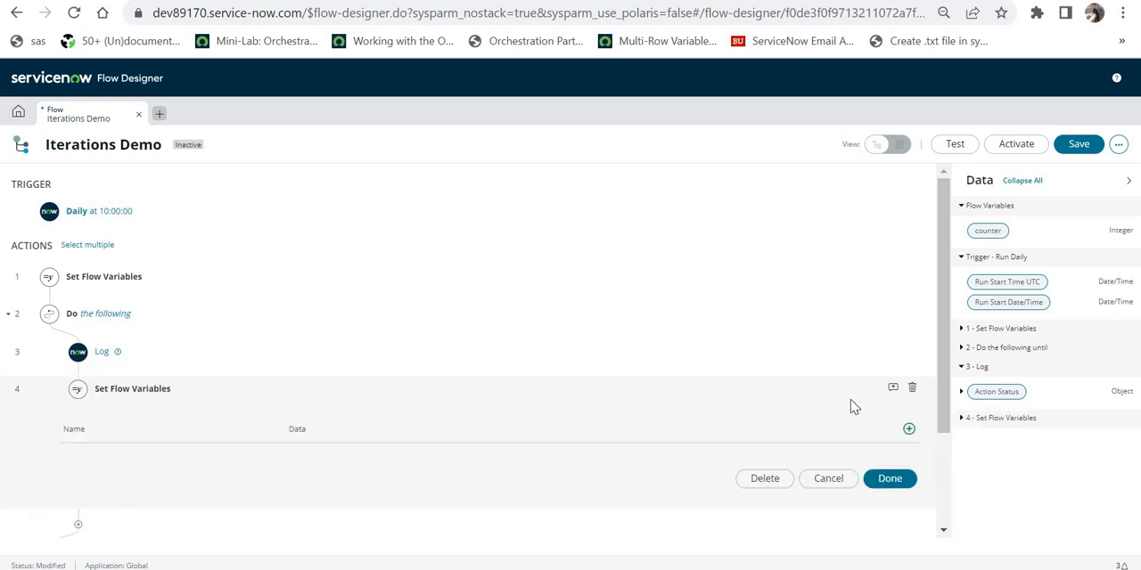
{"action": "left_click", "coordinate": [909, 429]}
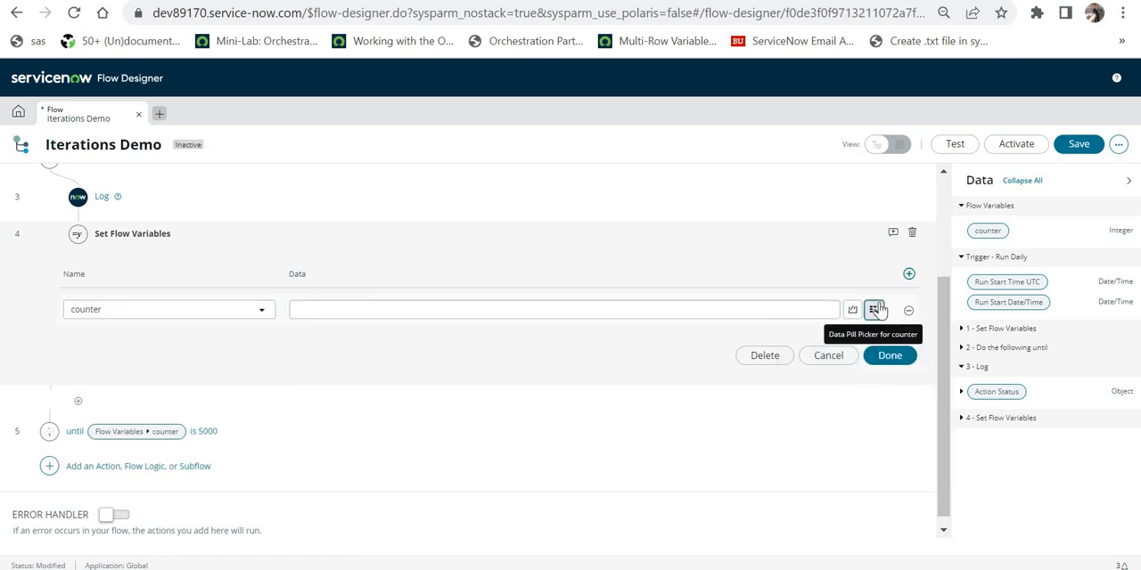
{"action": "left_click", "coordinate": [874, 310]}
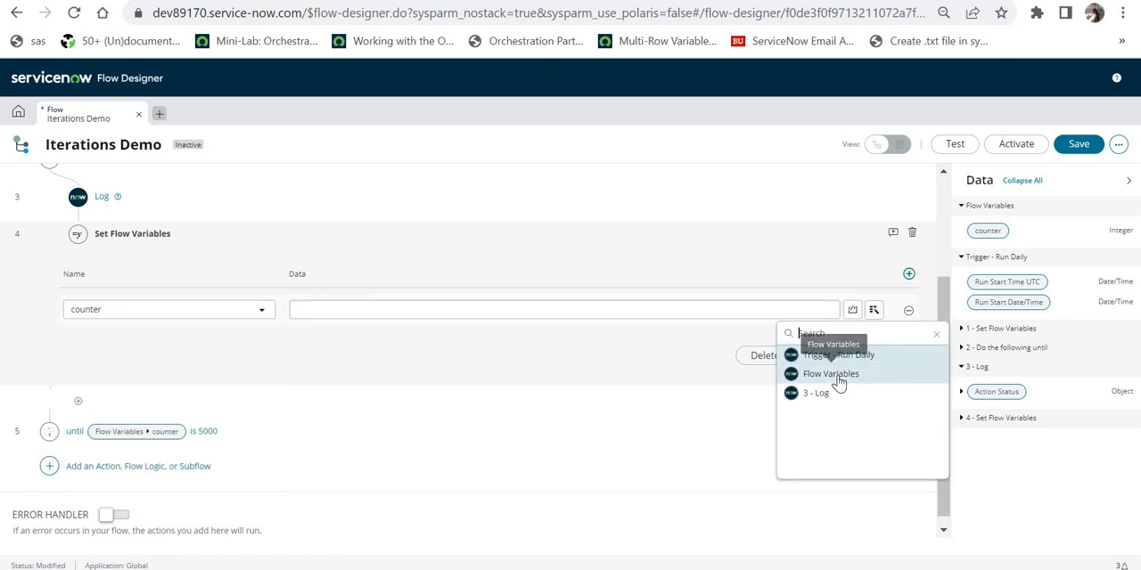
{"action": "left_click", "coordinate": [830, 374]}
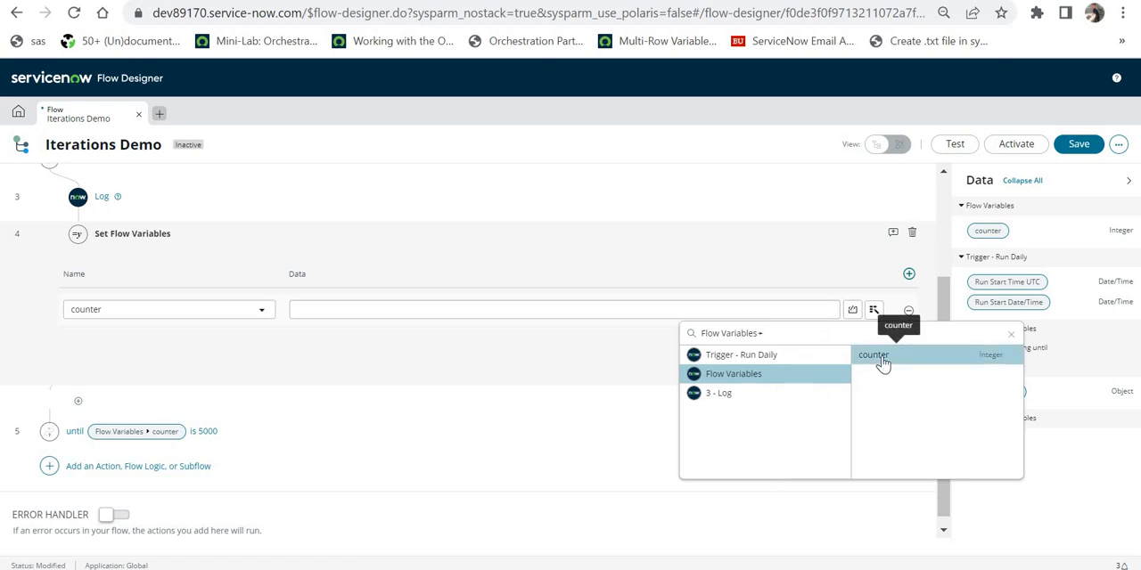
{"action": "left_click", "coordinate": [874, 354]}
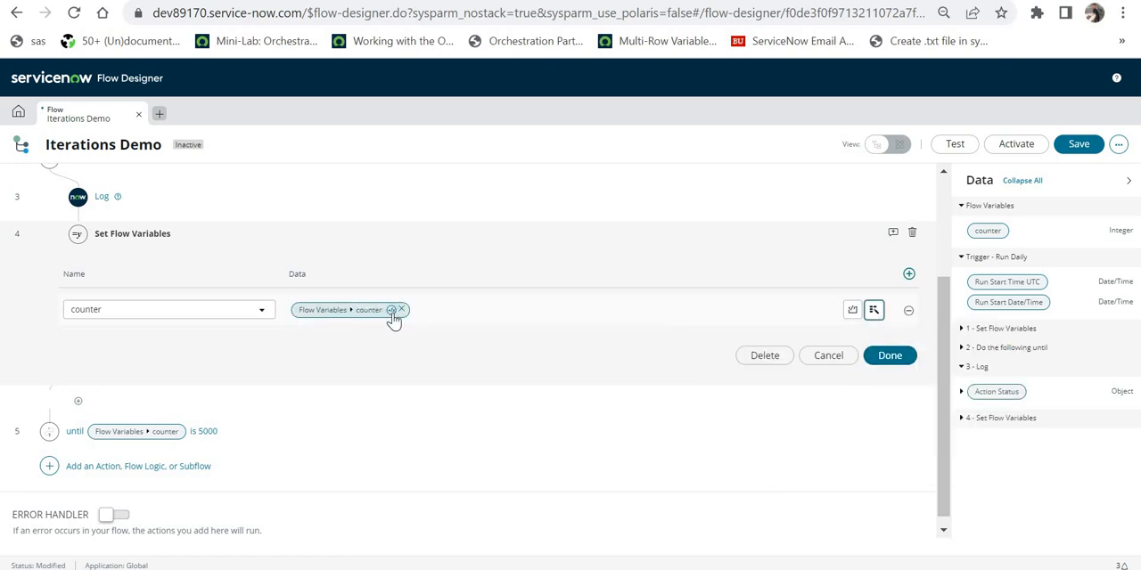
Apply the Math > Add transform with Number 1 to the counter value
{"action": "left_click", "coordinate": [391, 309]}
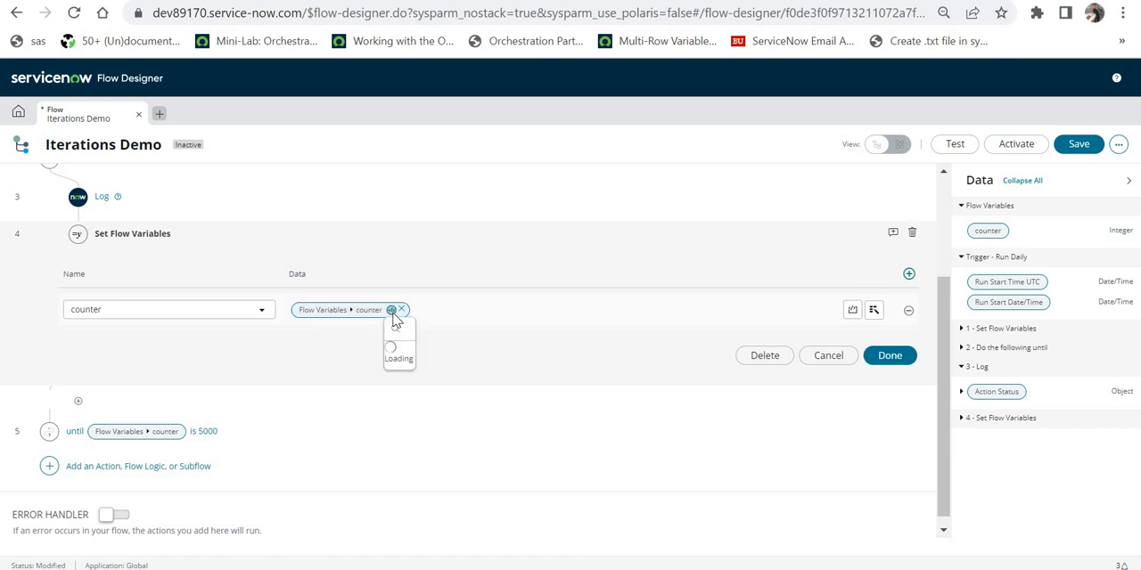
{"action": "left_click", "coordinate": [390, 310]}
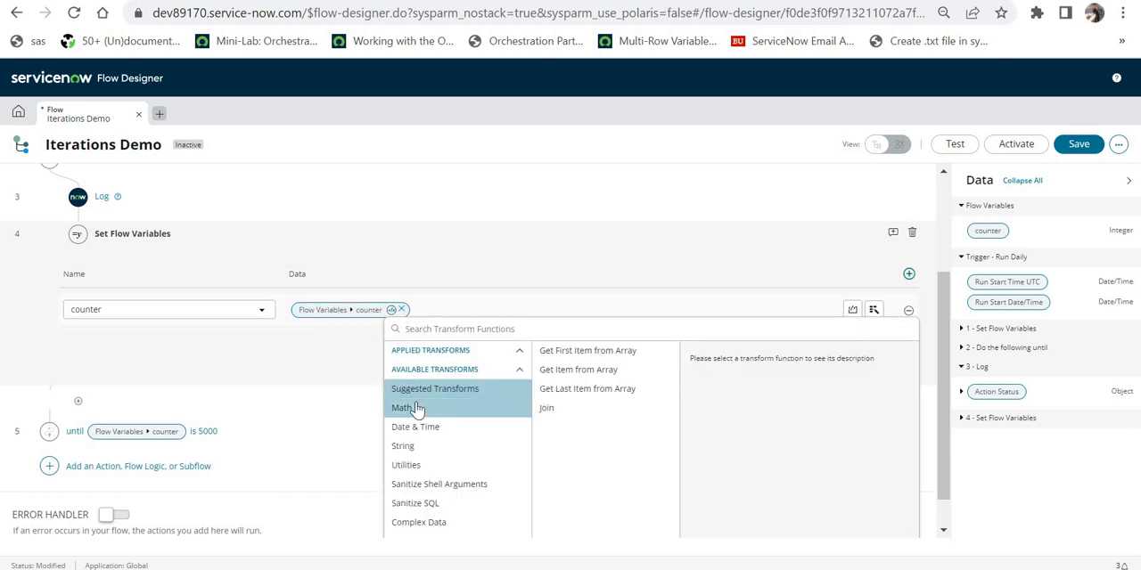
{"action": "left_click", "coordinate": [401, 408]}
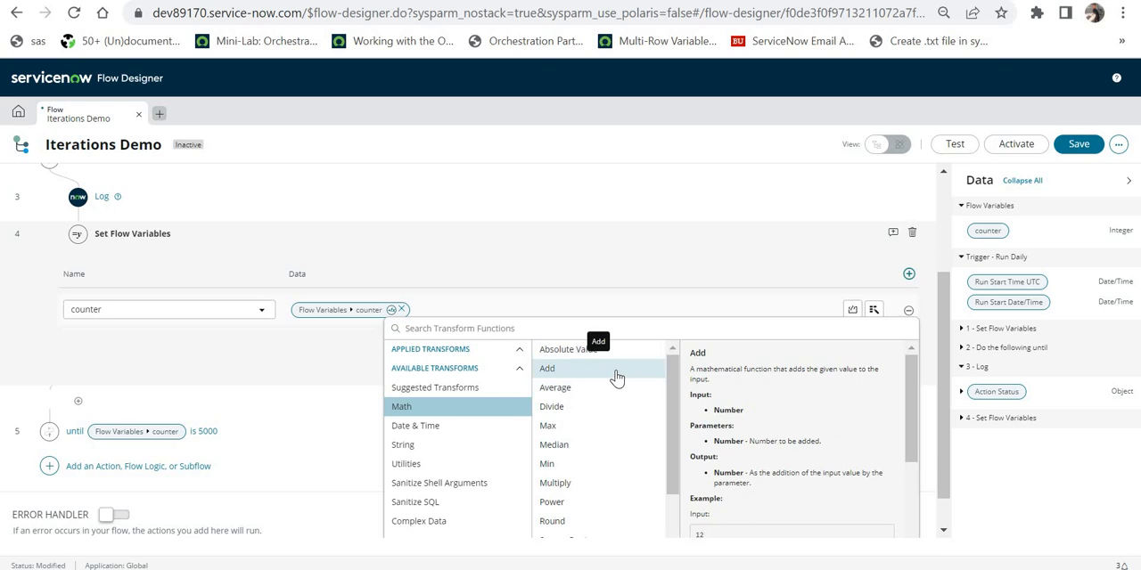
{"action": "left_click", "coordinate": [547, 369]}
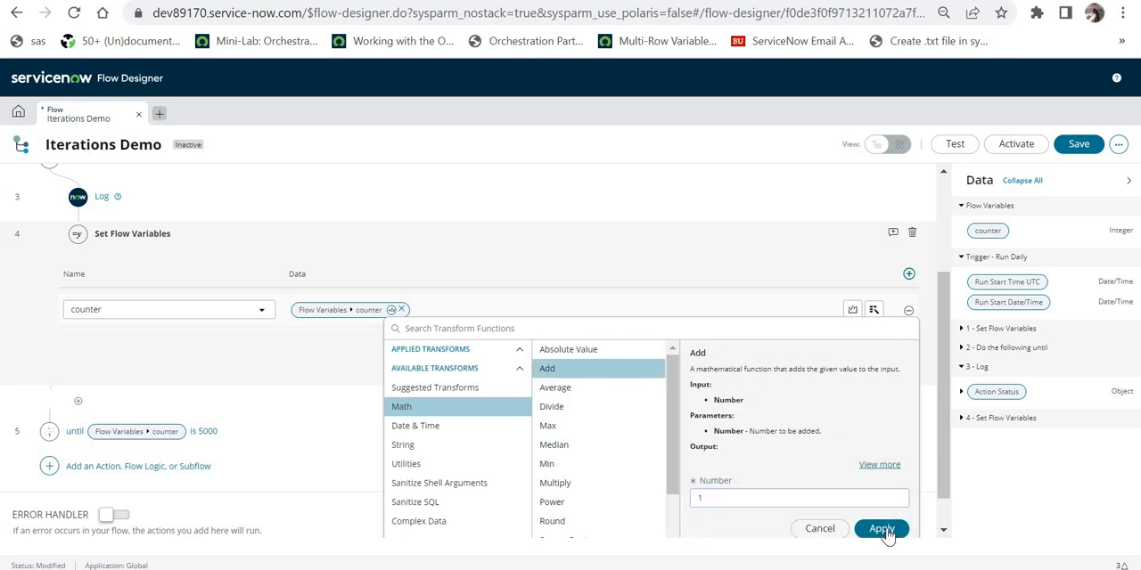
{"action": "left_click", "coordinate": [880, 529]}
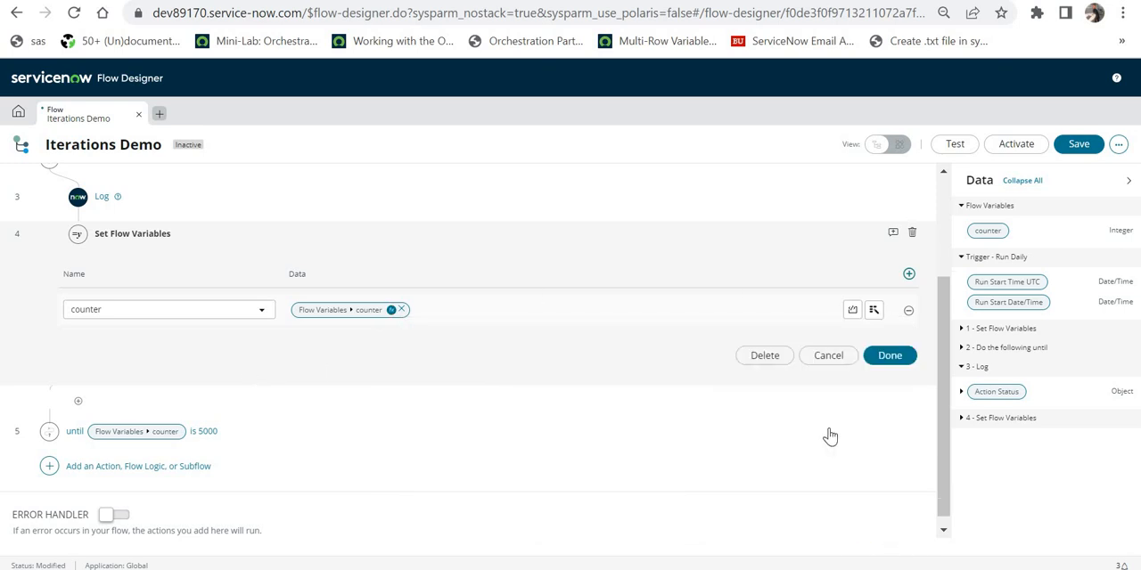
{"action": "left_click", "coordinate": [888, 355]}
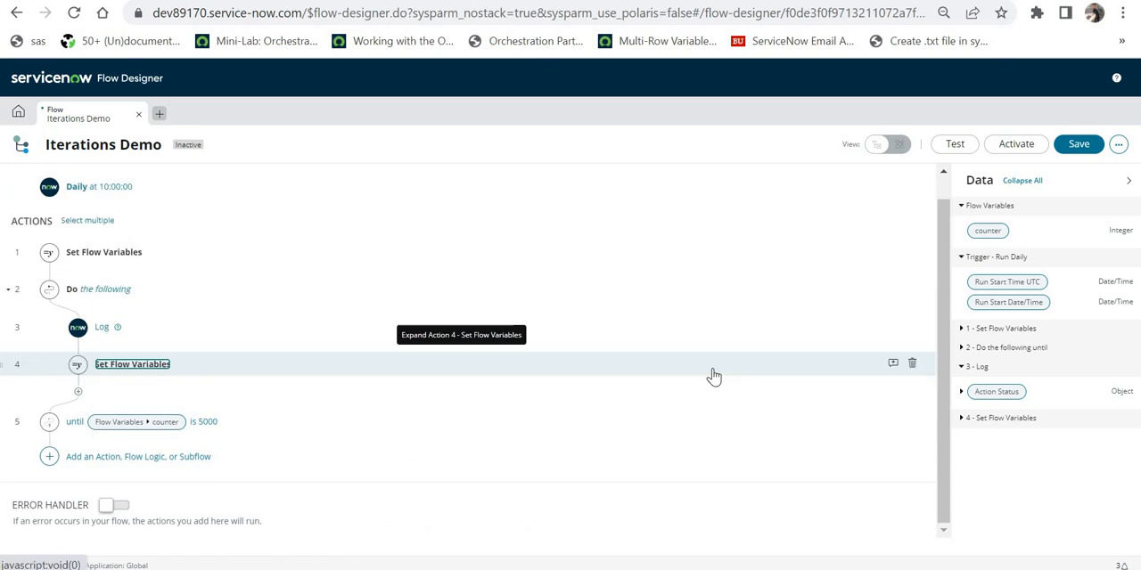
{"action": "mouse_move", "coordinate": [348, 426]}
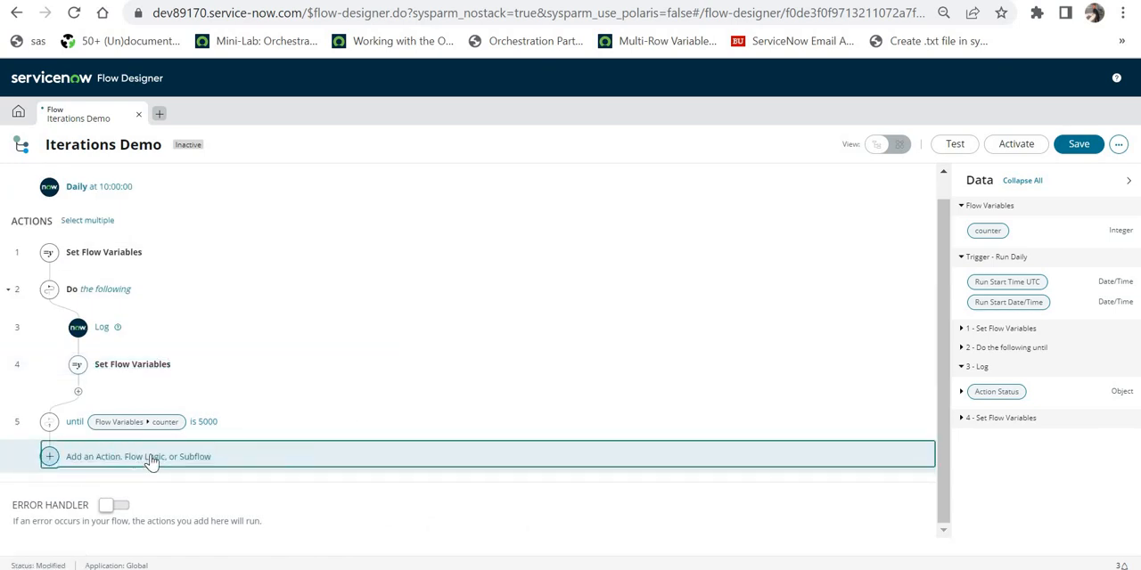
Add a Log step after the loop with message 'Demo has ended'
{"action": "left_click", "coordinate": [139, 457]}
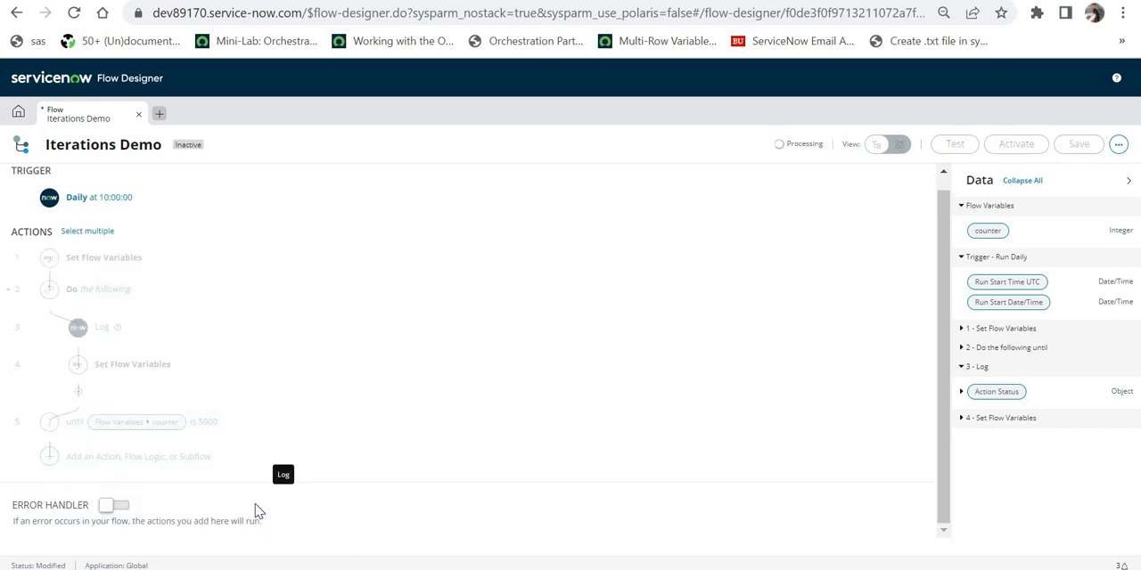
{"action": "left_click", "coordinate": [139, 457]}
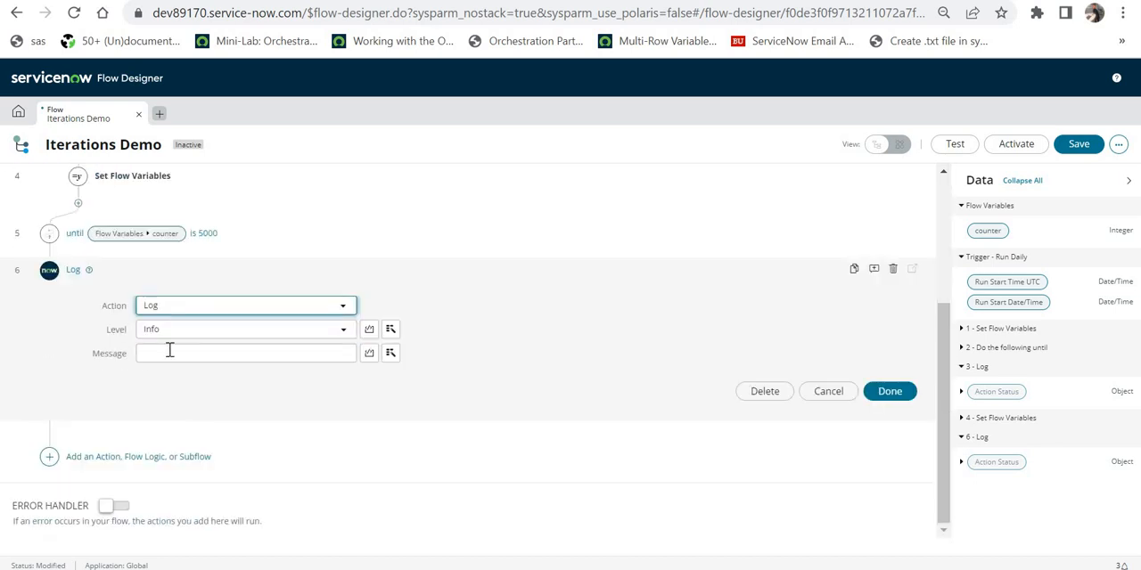
{"action": "type", "text": "Demo"}
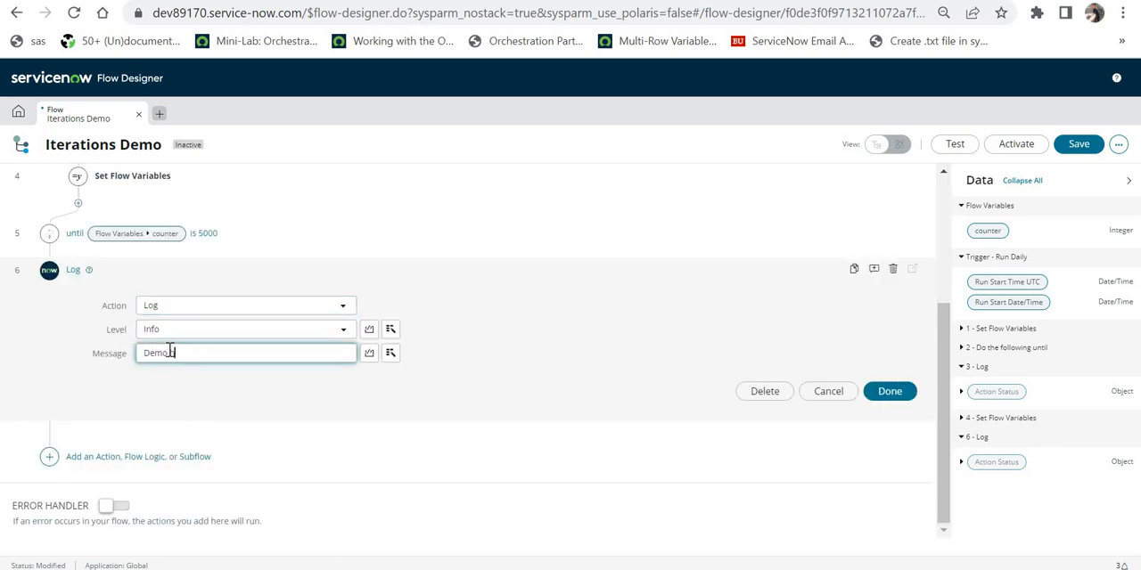
{"action": "type", "text": "has ended"}
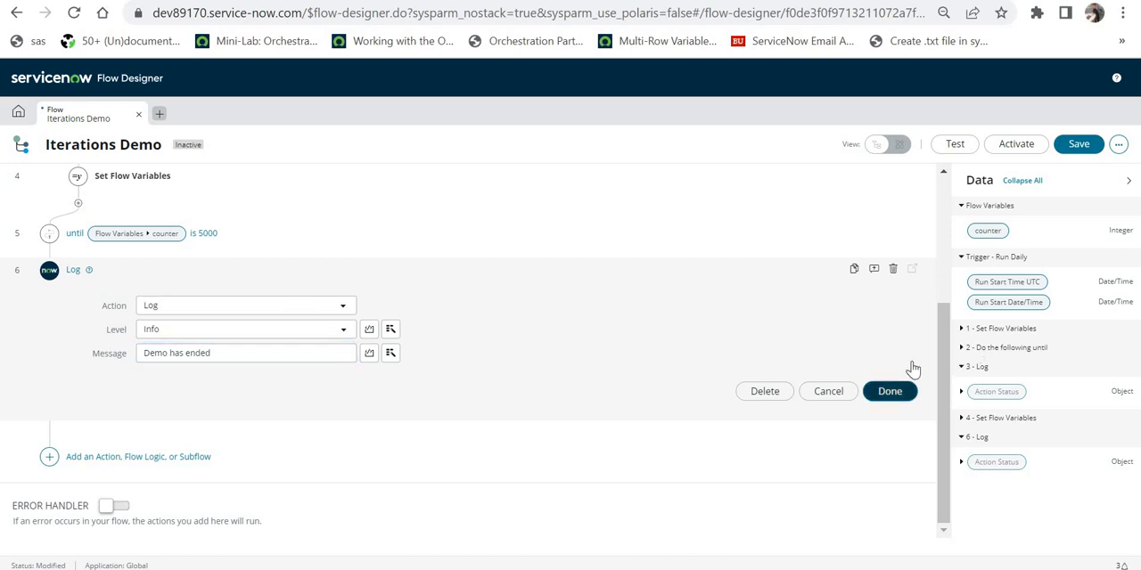
{"action": "left_click", "coordinate": [1079, 143]}
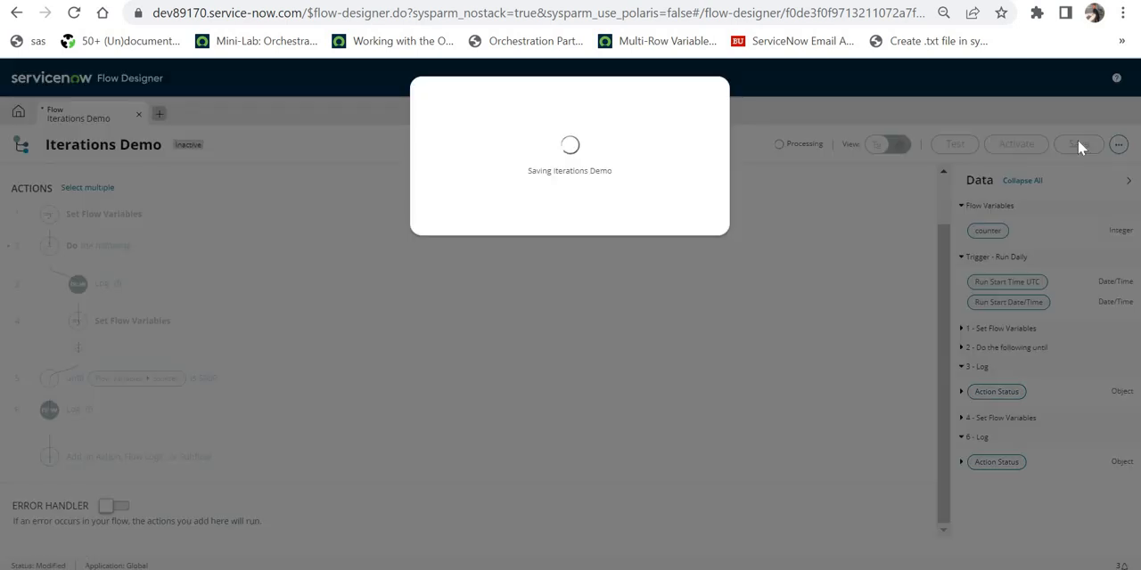
Save Iterations Demo and run it from the Test Flow dialog
{"action": "left_click", "coordinate": [1078, 143]}
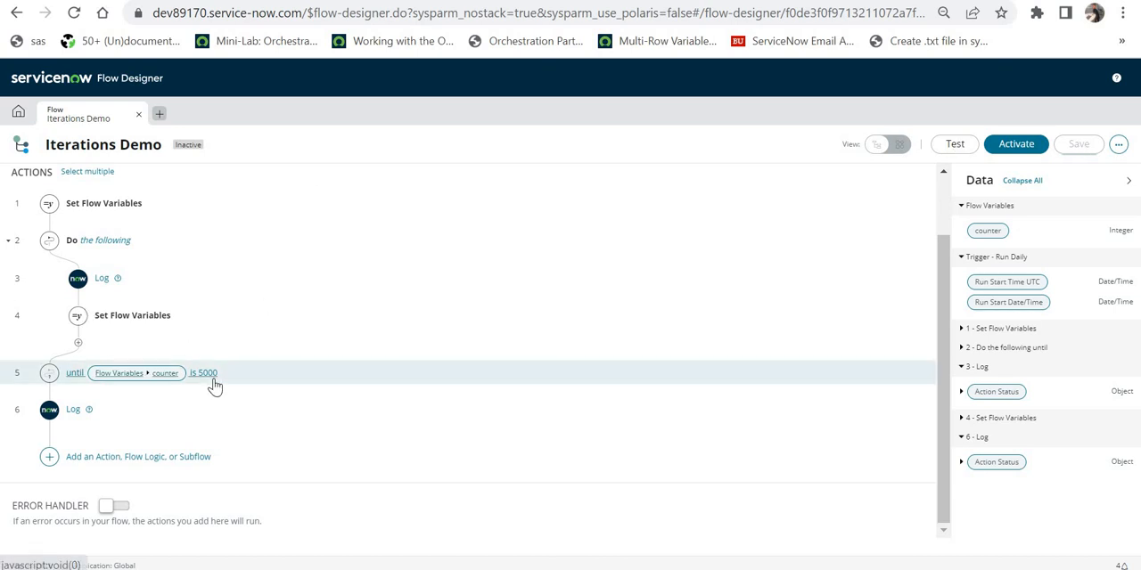
{"action": "mouse_move", "coordinate": [214, 383]}
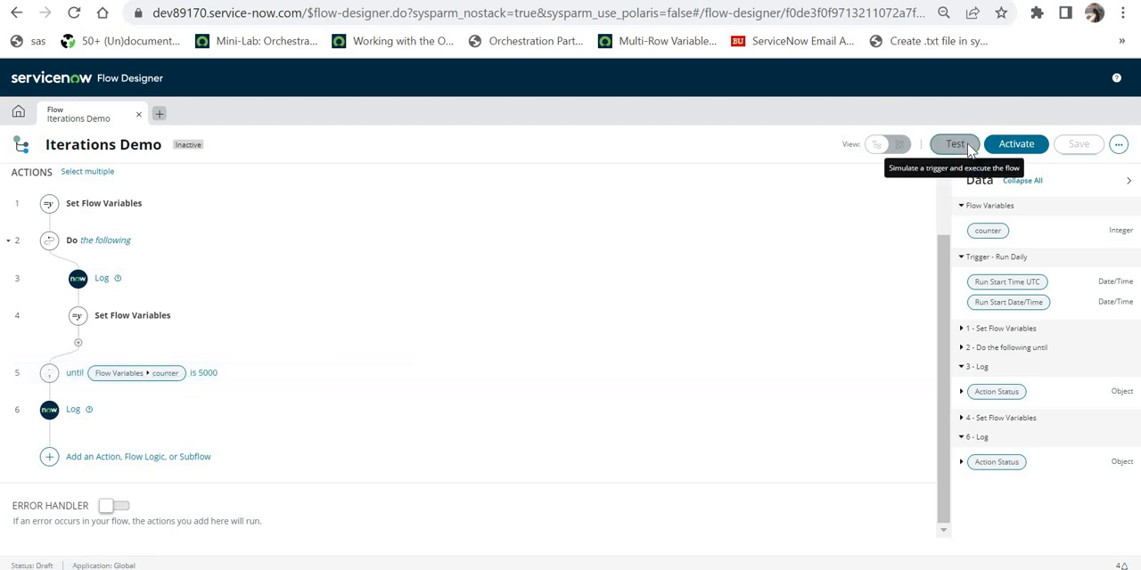
{"action": "left_click", "coordinate": [955, 144]}
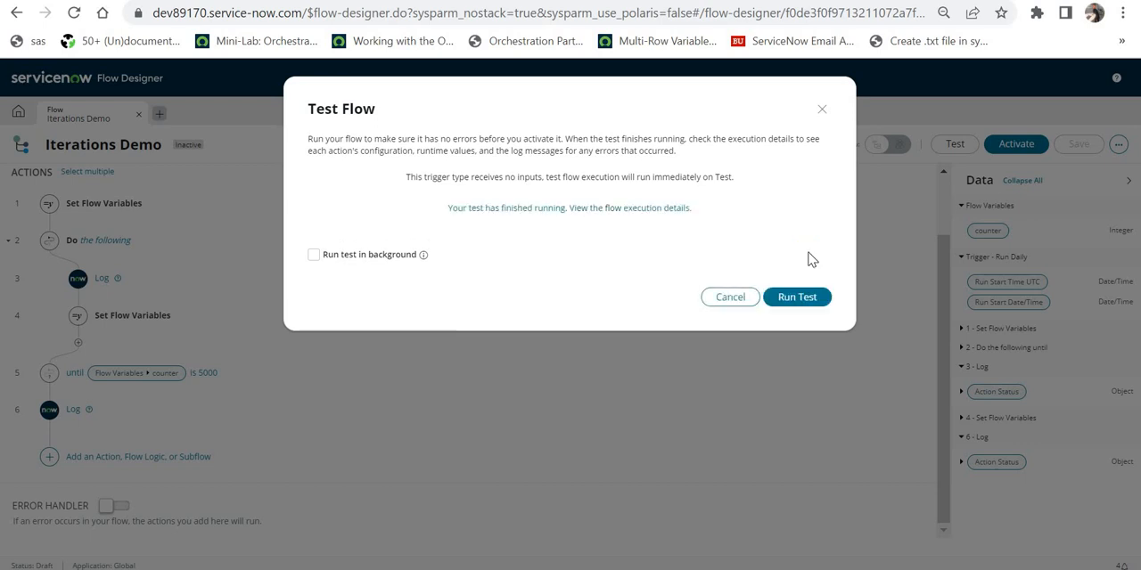
{"action": "left_click", "coordinate": [630, 207]}
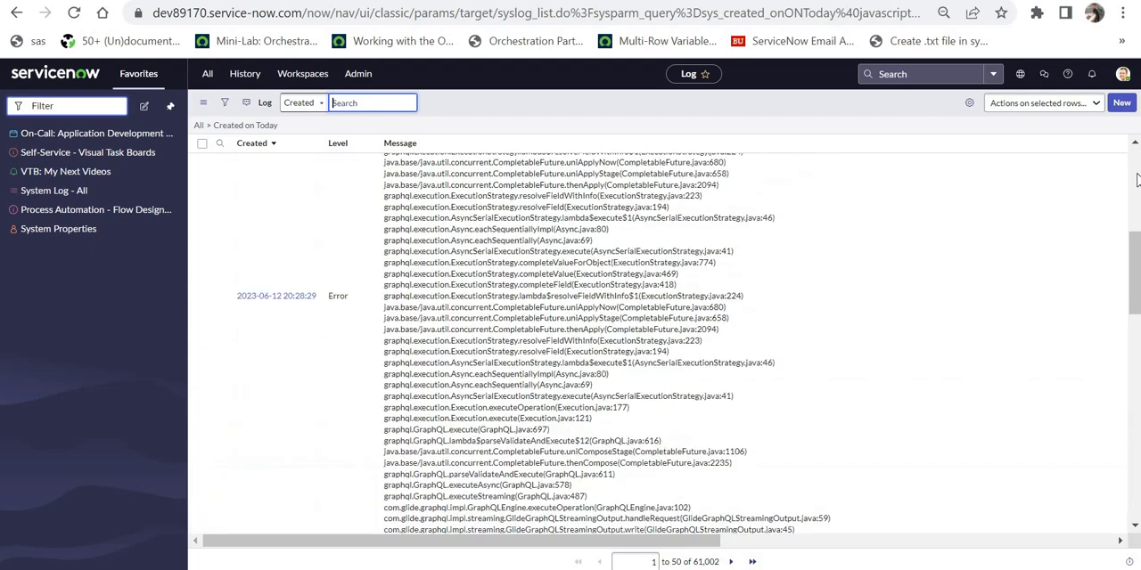
Search the System Log Message column for 'Demo' entries
{"action": "type", "text": "Demo"}
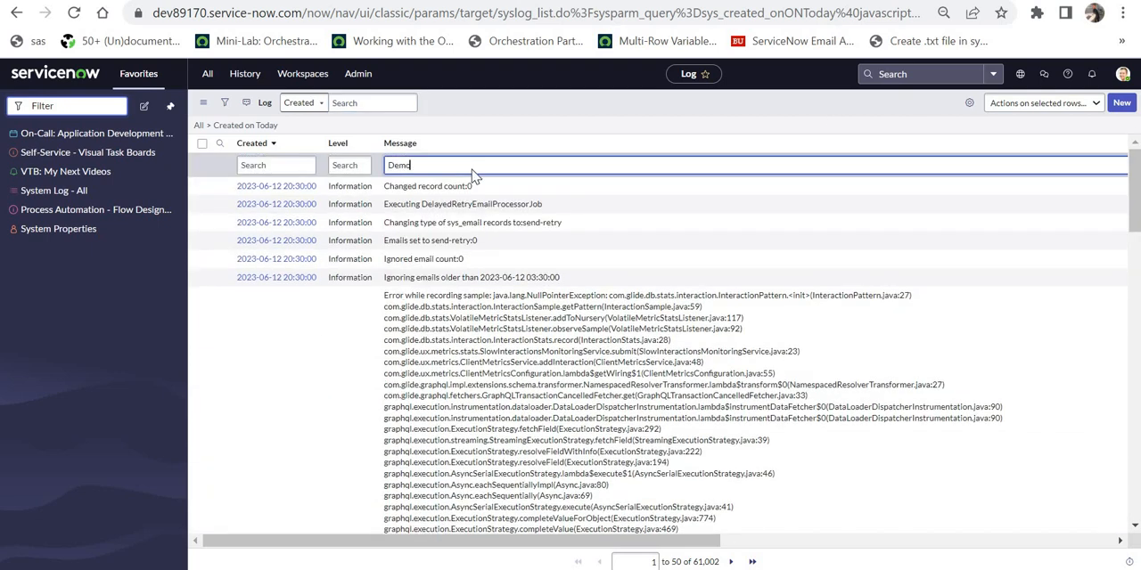
{"action": "key", "text": "Enter"}
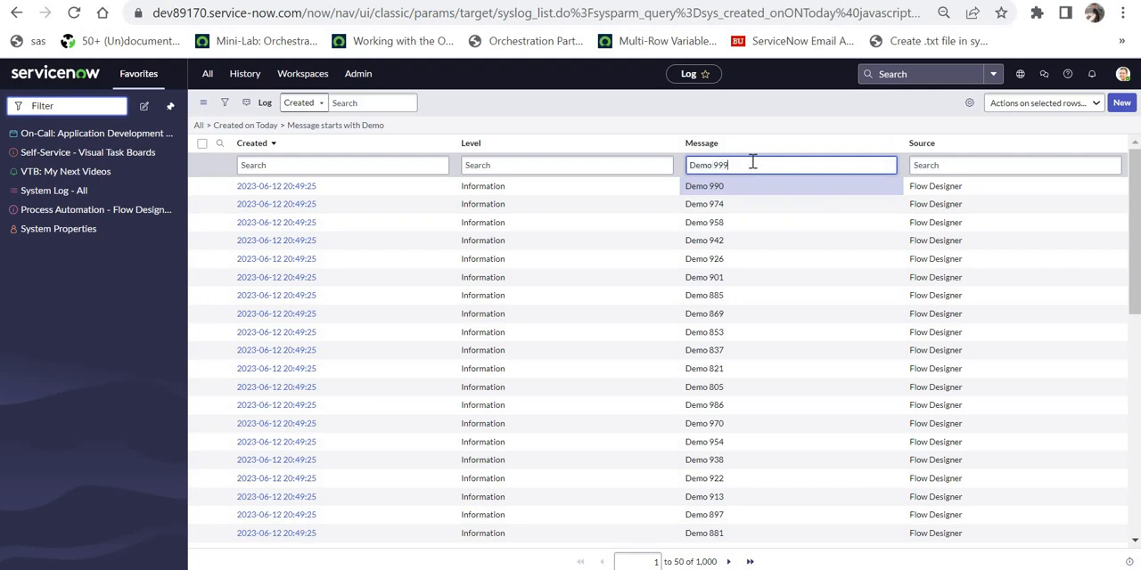
{"action": "key", "text": "Enter"}
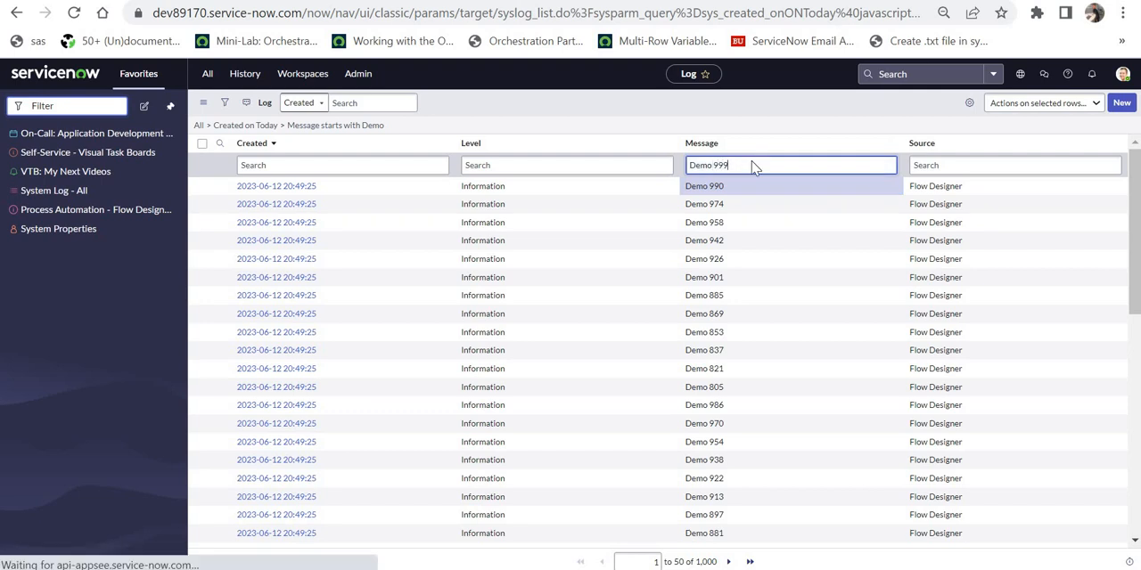
{"action": "key", "text": "Enter"}
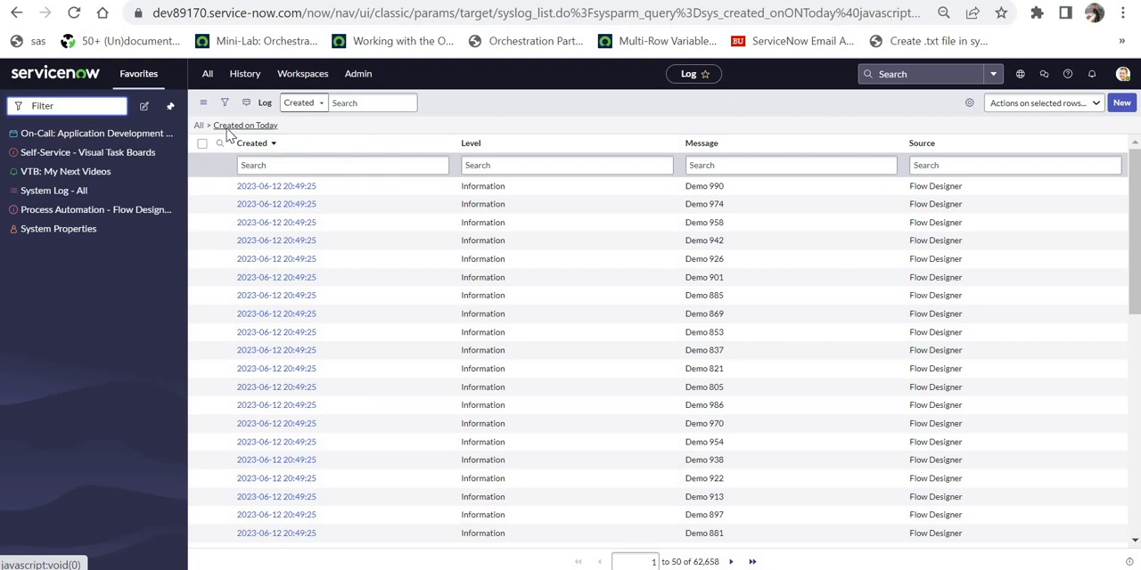
Page to today's next System Log entries, revealing the 'max iteration limit exceeded' error
{"action": "left_click", "coordinate": [372, 102]}
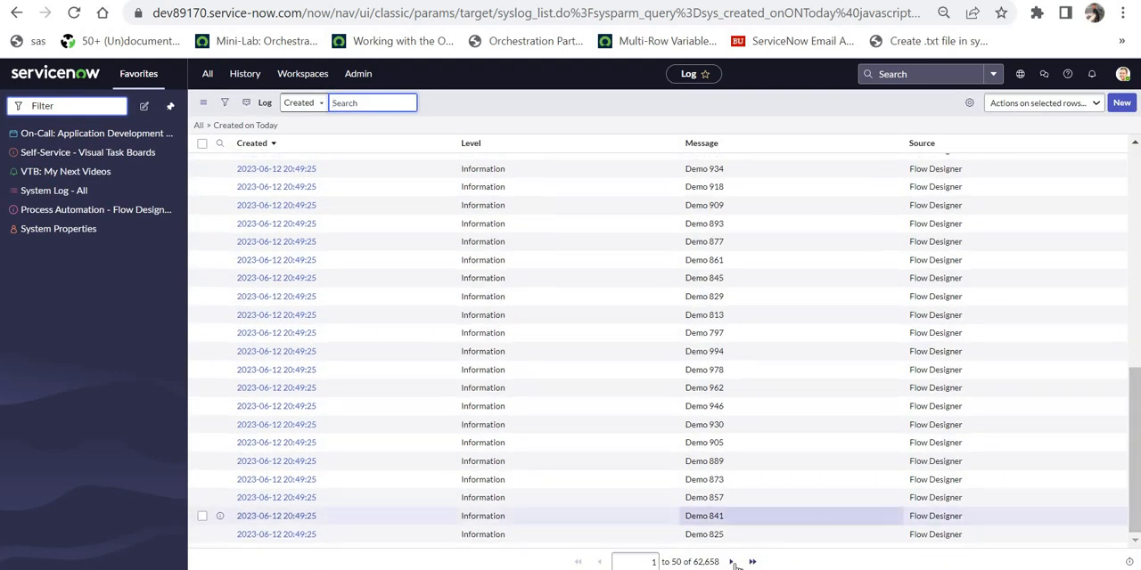
{"action": "left_click", "coordinate": [734, 561]}
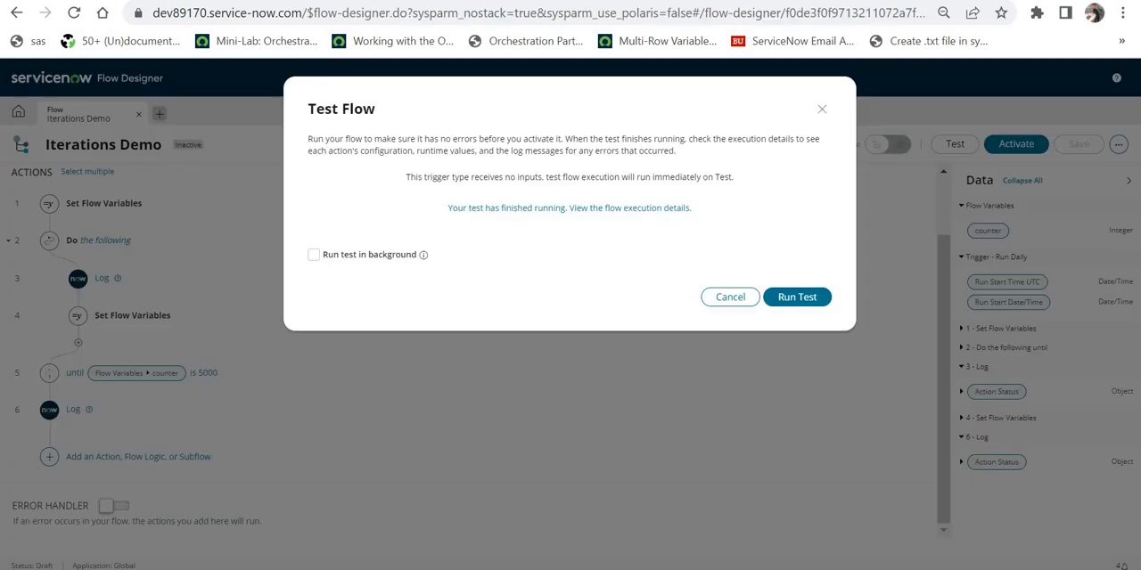
{"action": "left_click", "coordinate": [729, 296]}
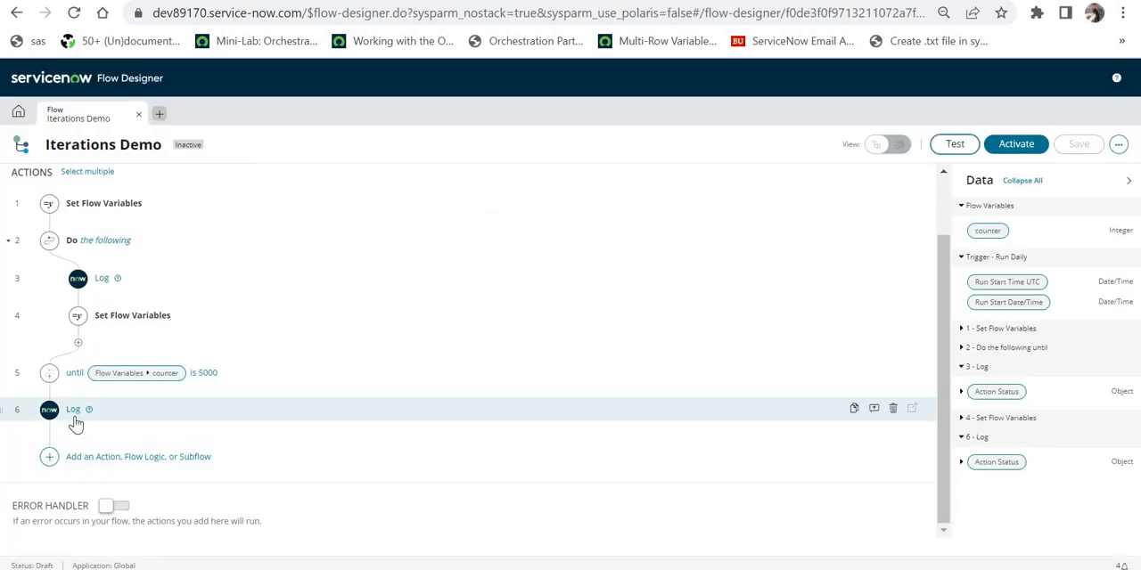
{"action": "left_click", "coordinate": [74, 409]}
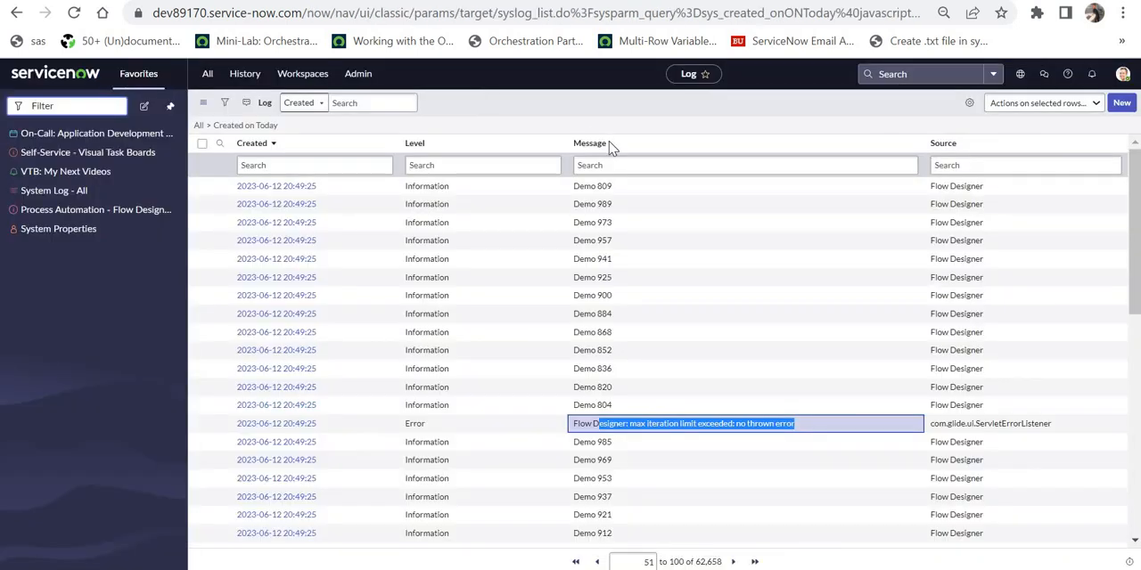
Search today's log messages for 'Demo has ended', which returns no records
{"action": "type", "text": "Demo has ended"}
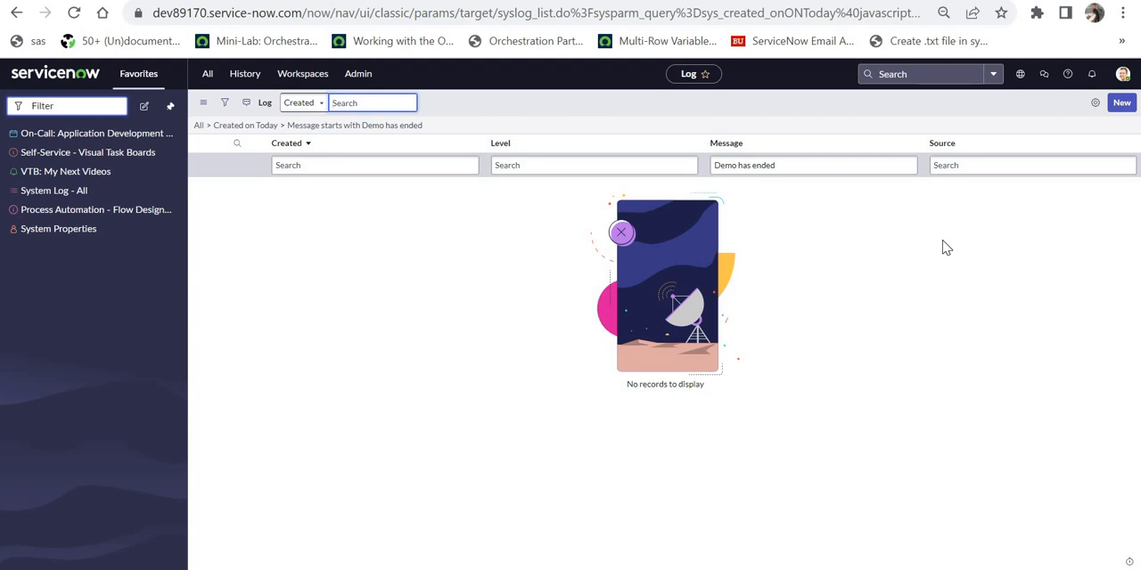
{"action": "left_click", "coordinate": [371, 103]}
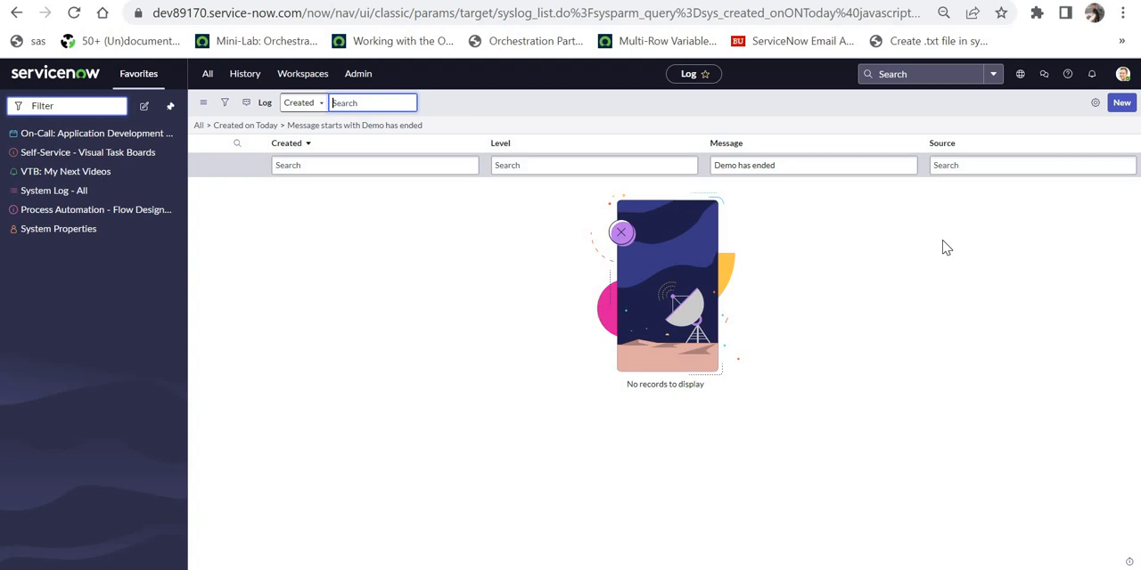